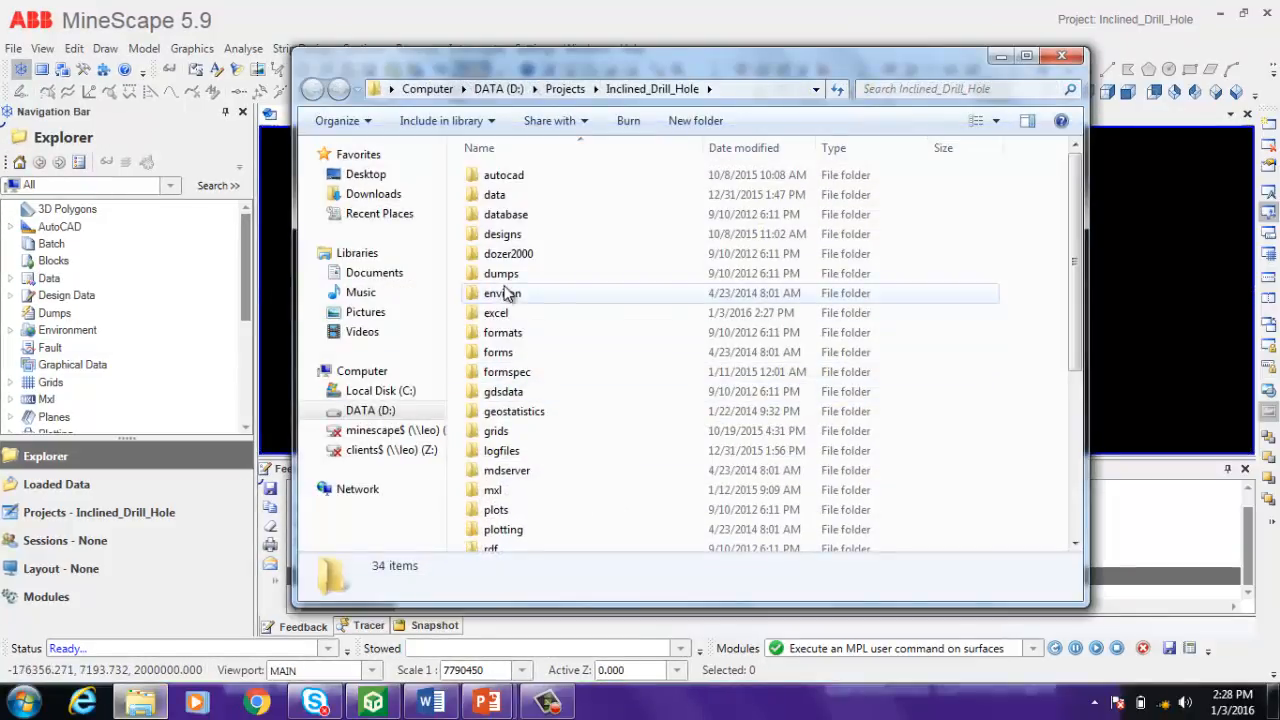
Open the demo_ref workbook from the project's excel folder
double_click(496, 312)
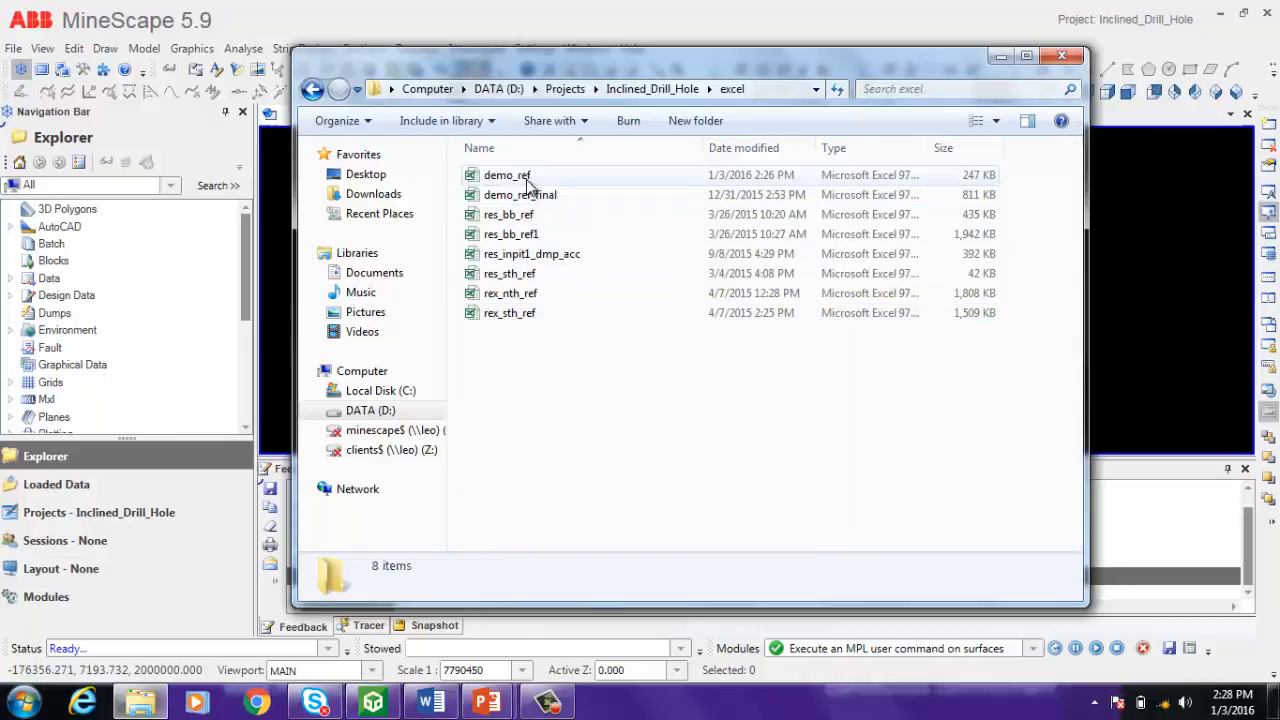
double_click(508, 176)
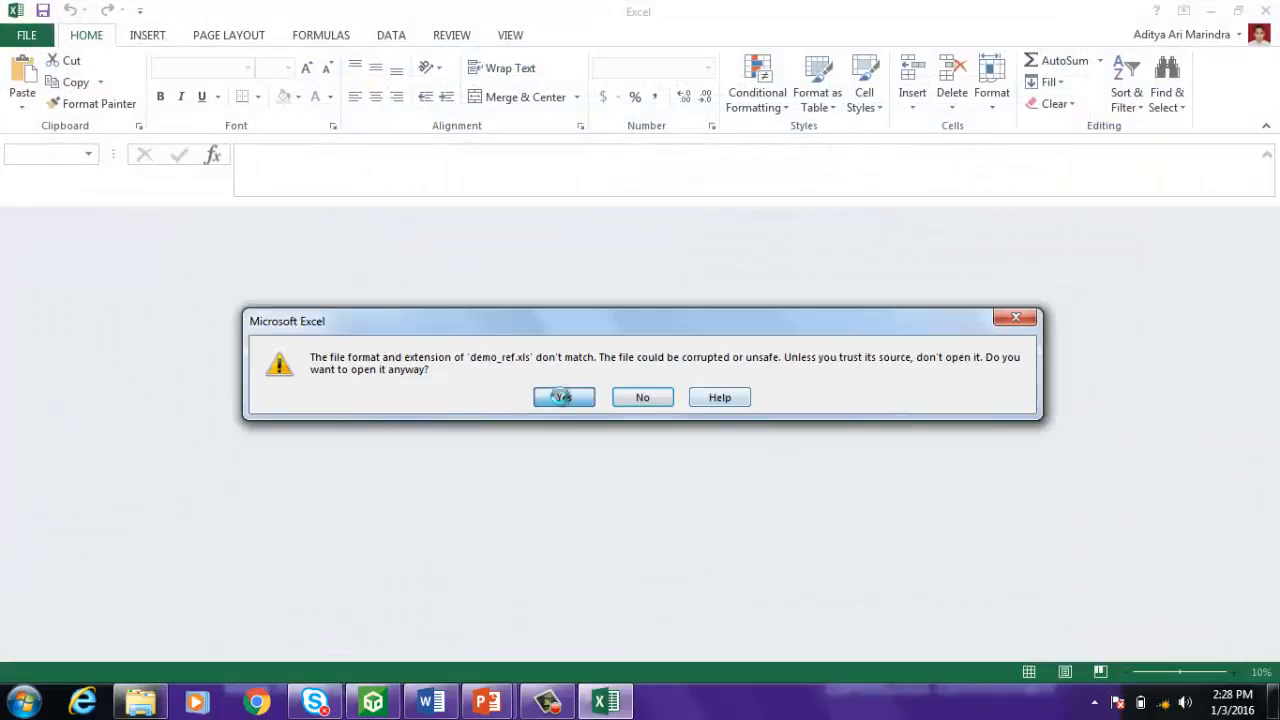
Accept the format warning, then clear the subname codes so column B is blank
click(564, 396)
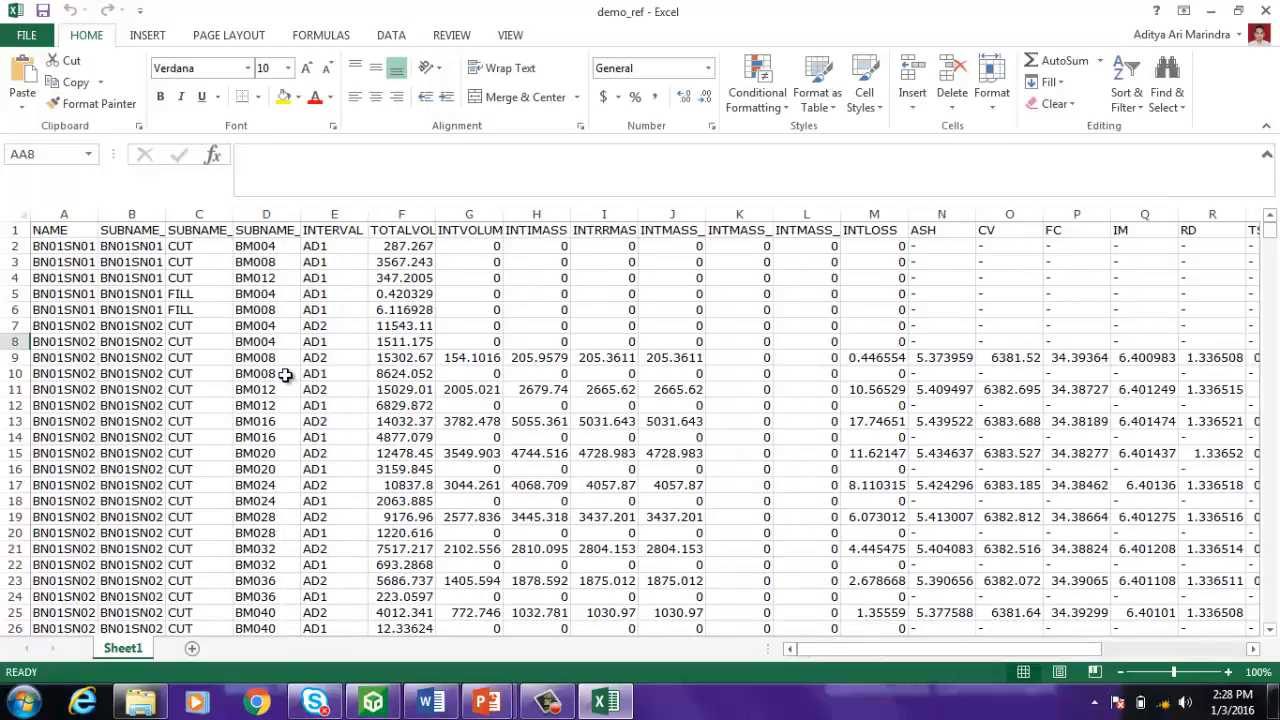
click(132, 214)
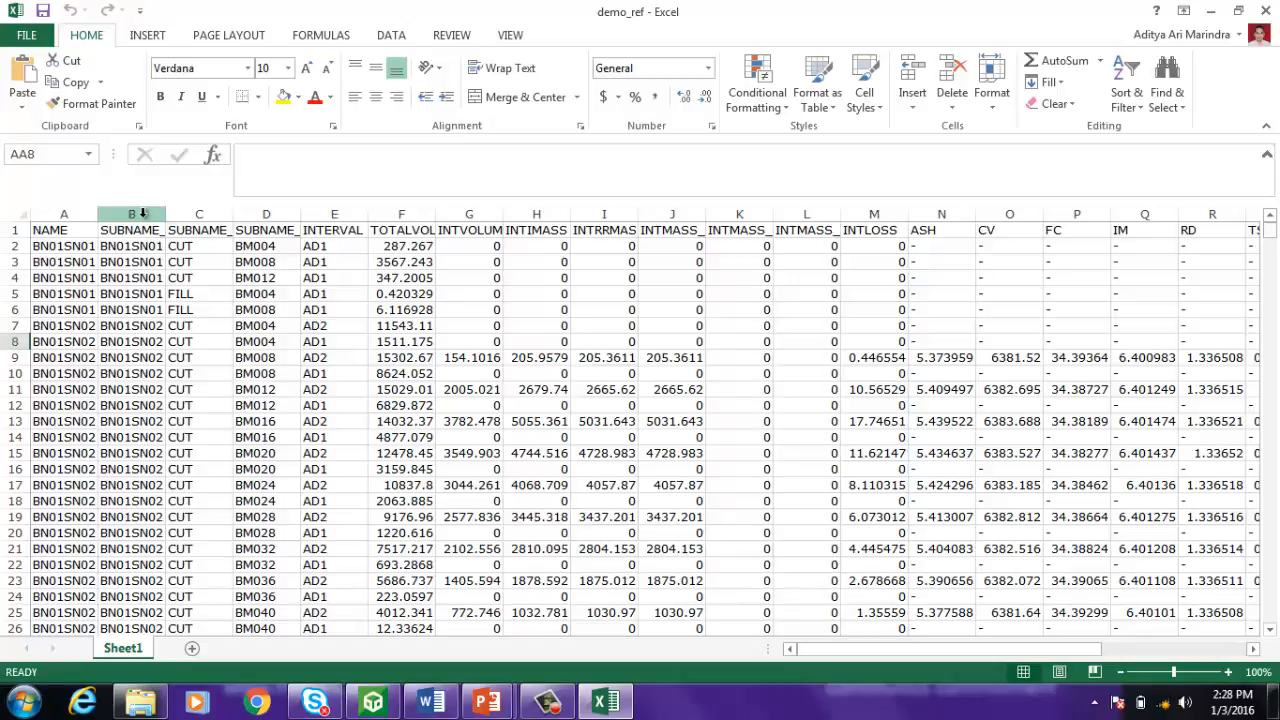
click(132, 214)
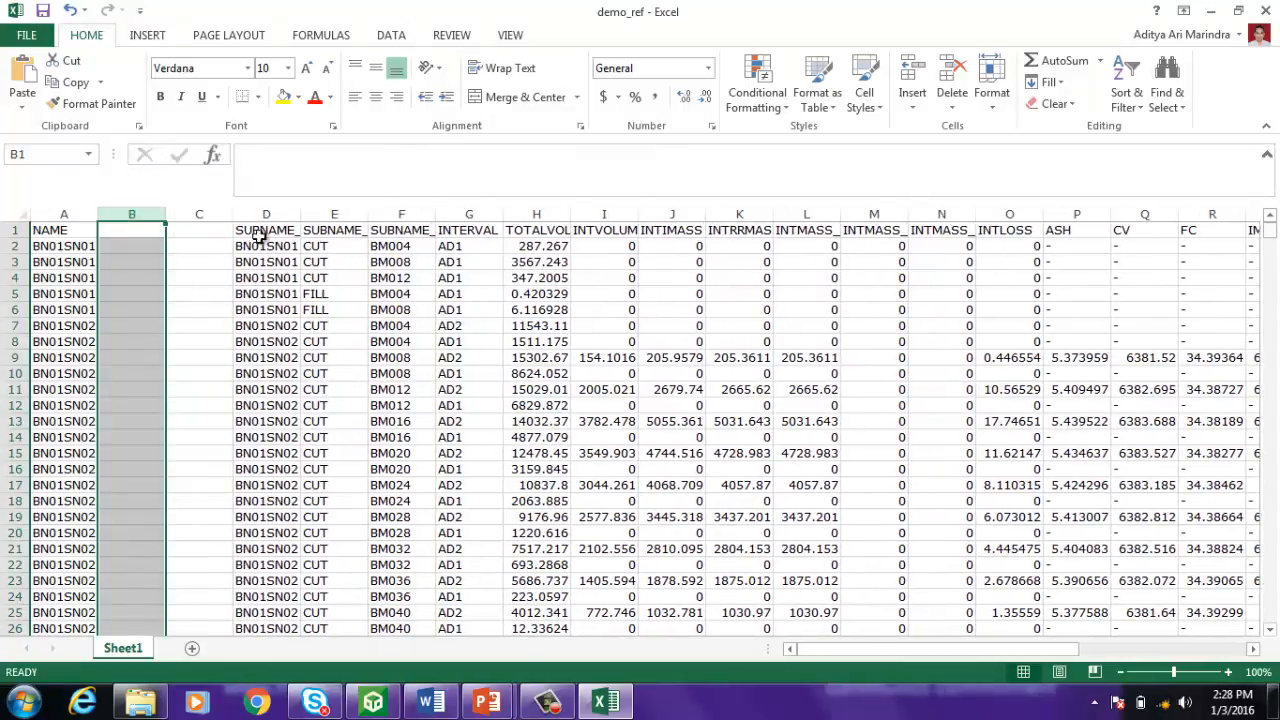
Insert a blank column at D and head B, C, D as PIT, BLOCK, STRIP, with PIT in B2
click(266, 214)
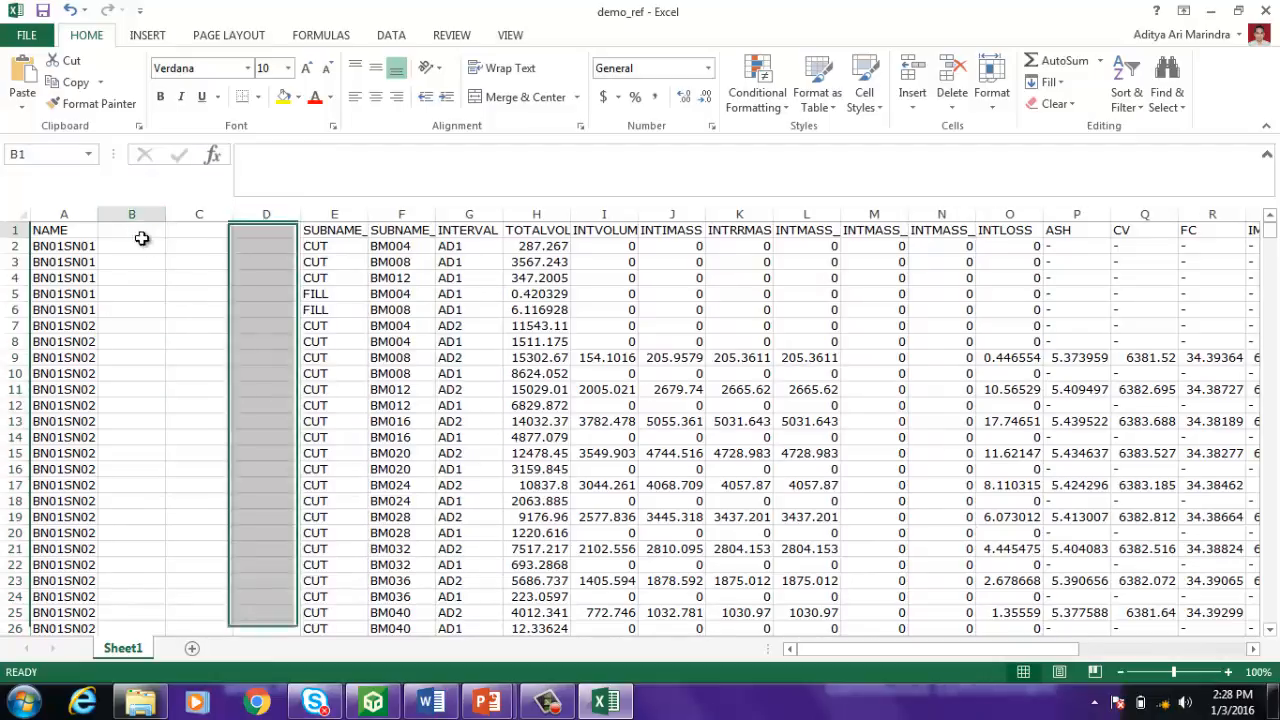
text(PIT)
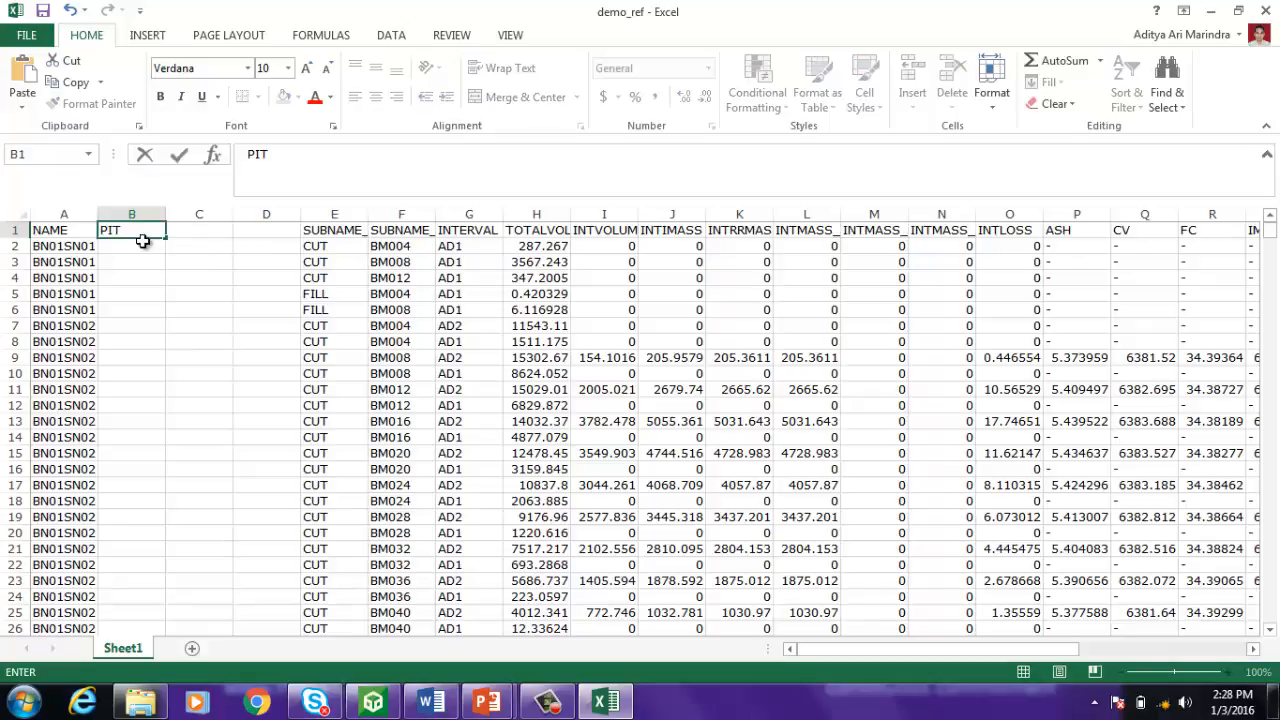
text(block)
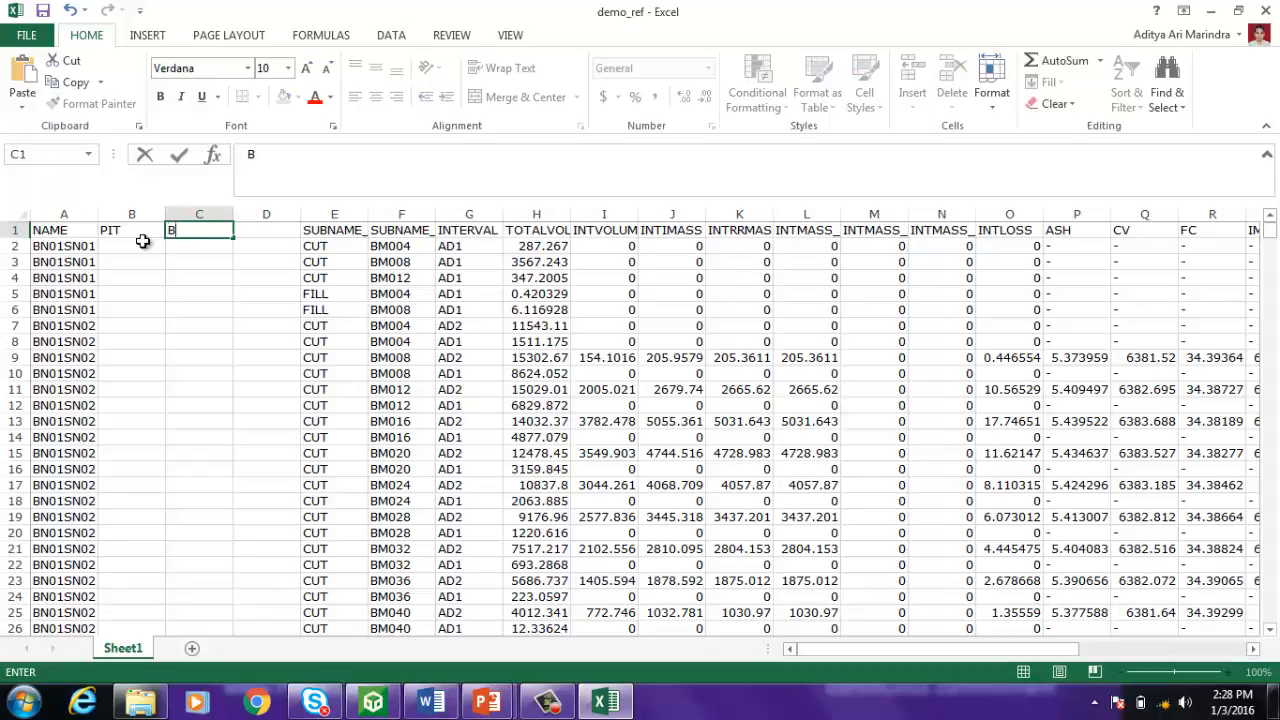
text(STRIP)
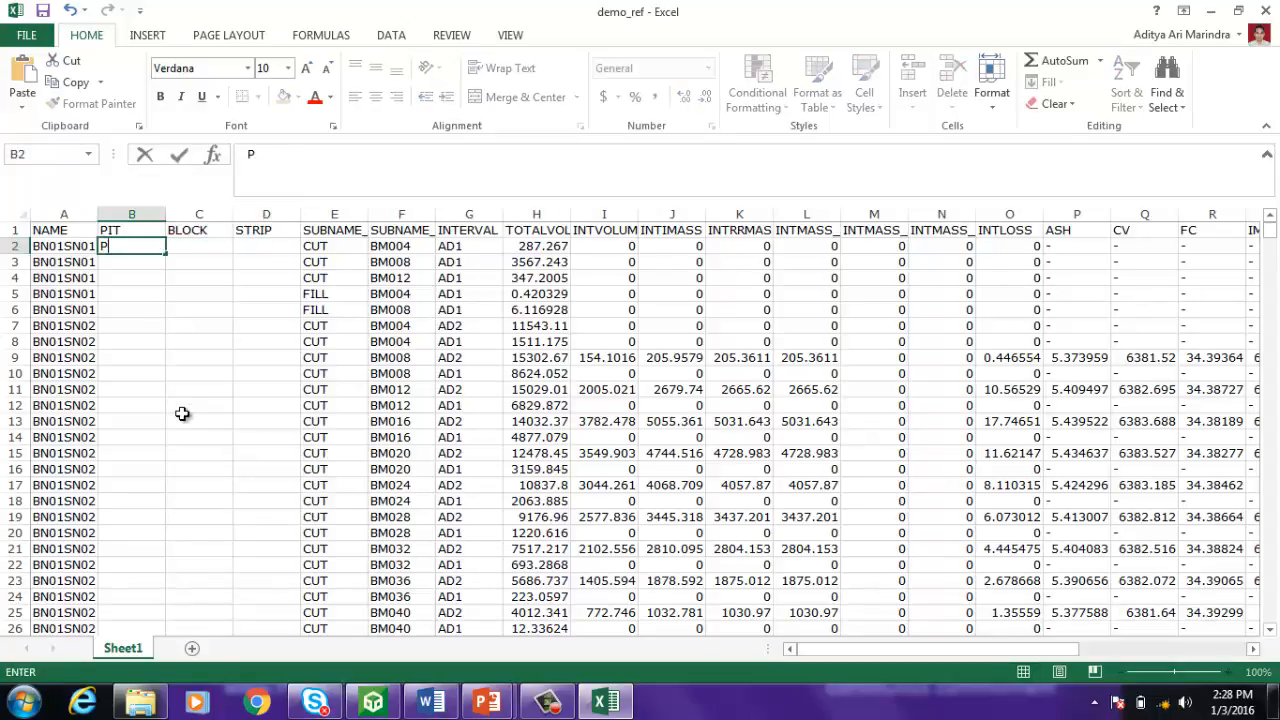
text(IT)
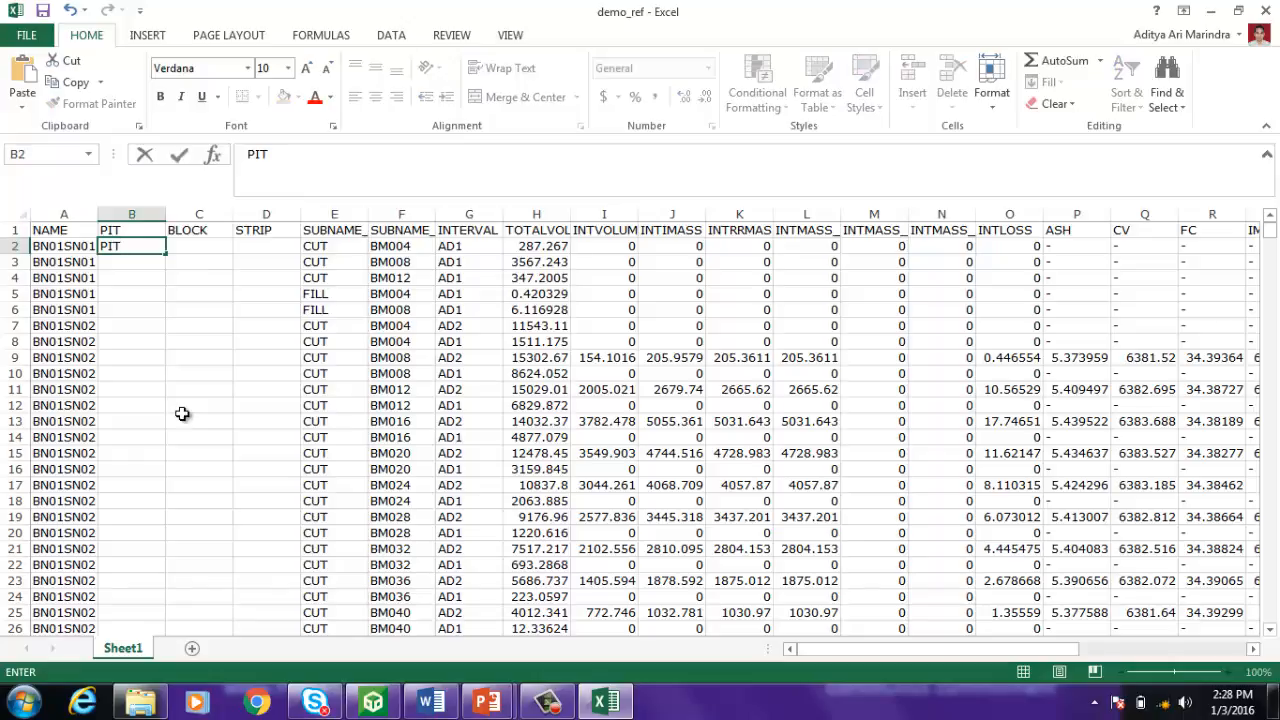
Enter =MID(A2,1,4) in C2 so BLOCK holds the first four NAME characters
text(=)
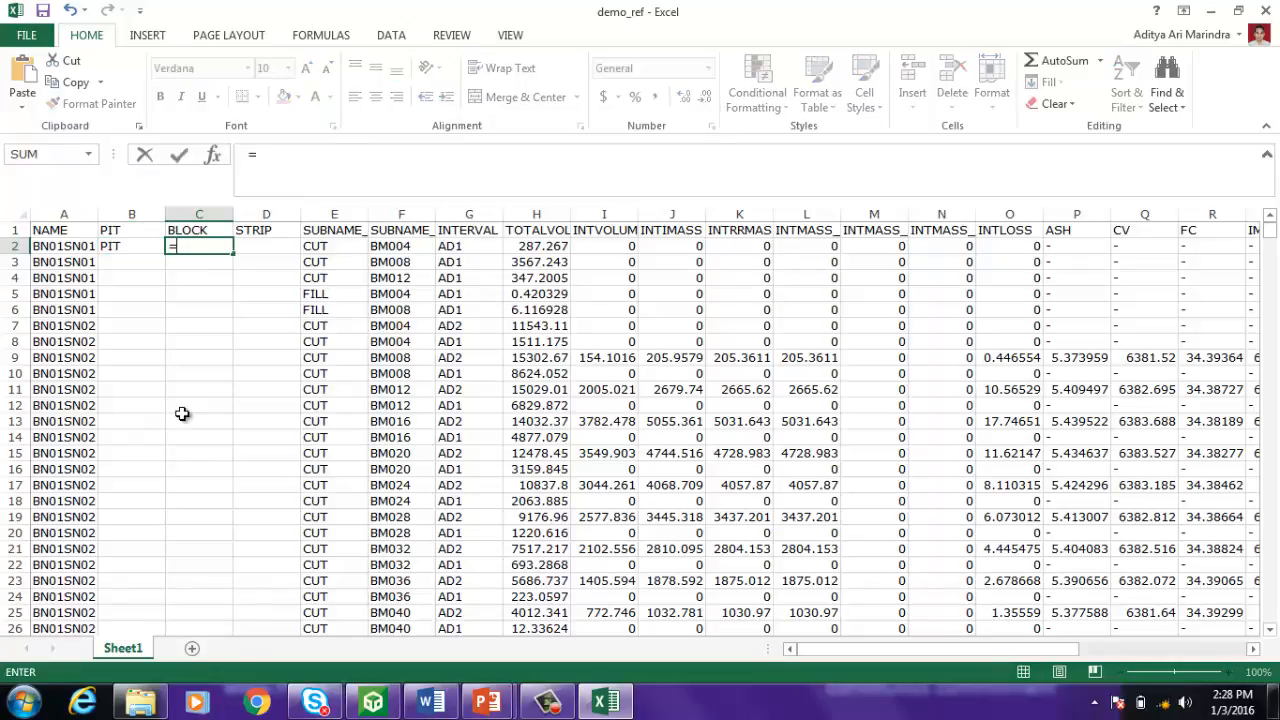
text(MID9)
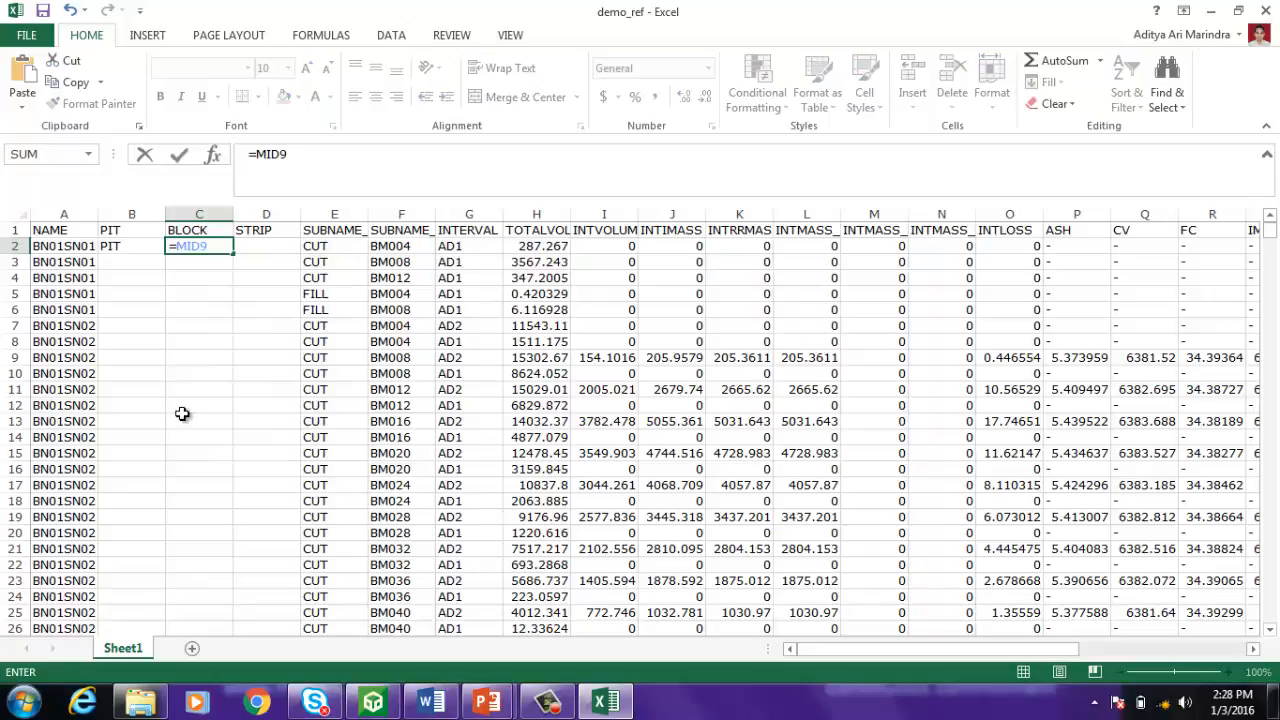
text(()
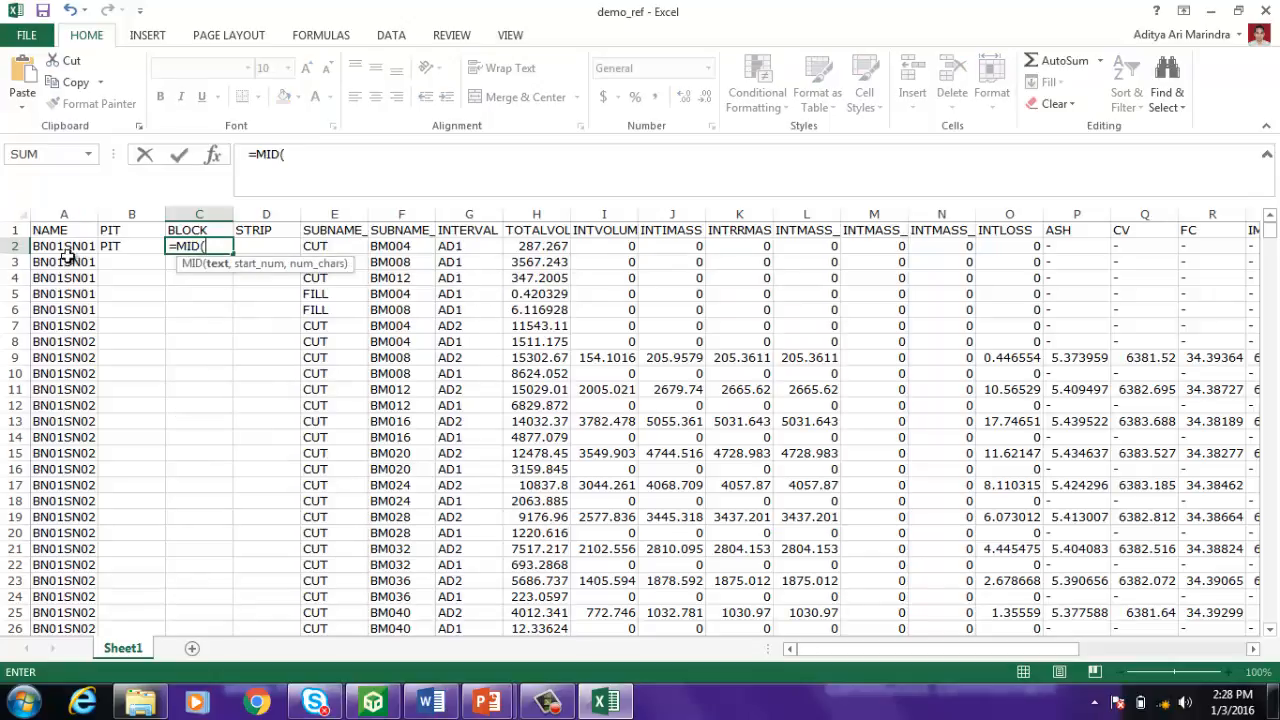
click(64, 244)
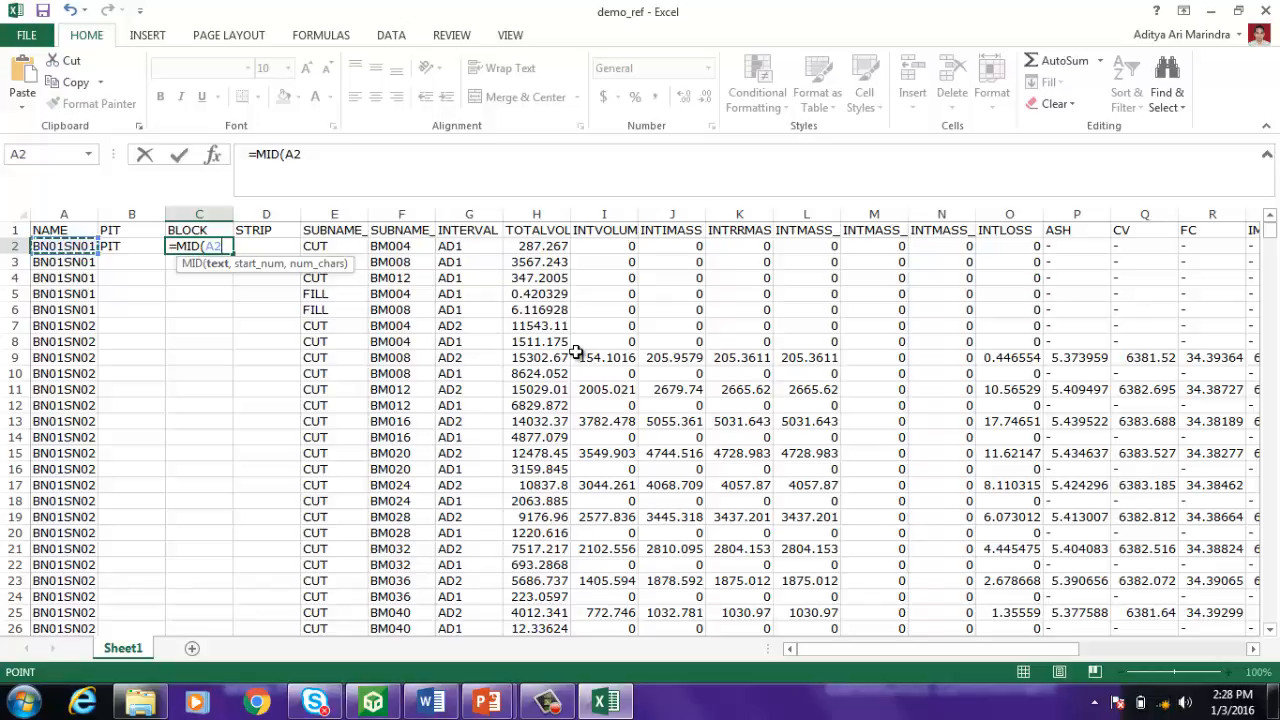
text(,)
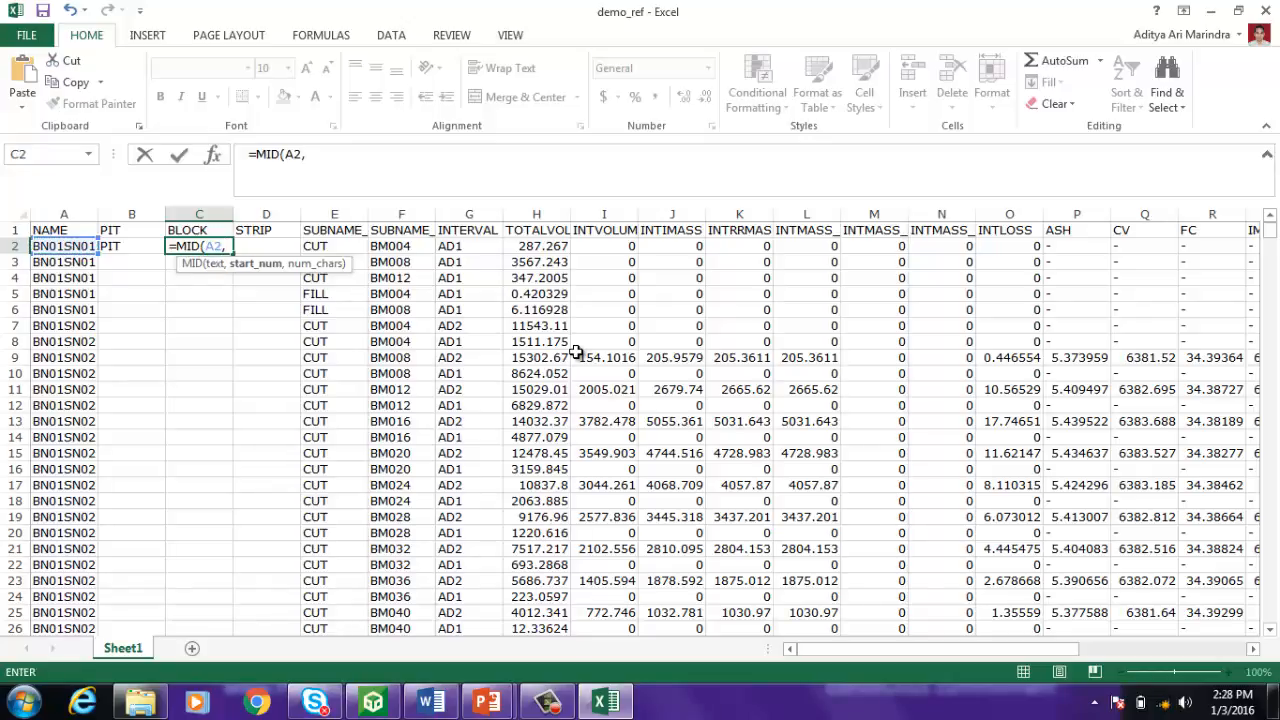
text(1,4))
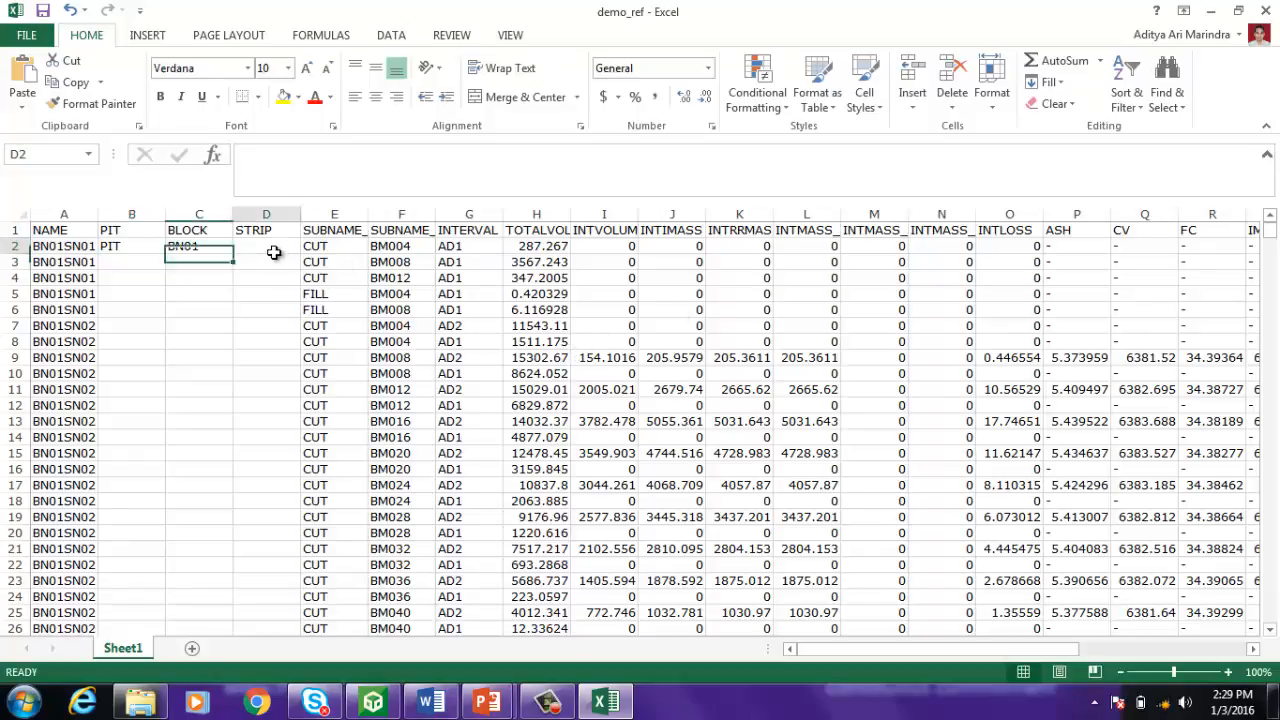
Start the STRIP formula =MID(A2,5,4) in D2 for the next four characters
text(=MID)
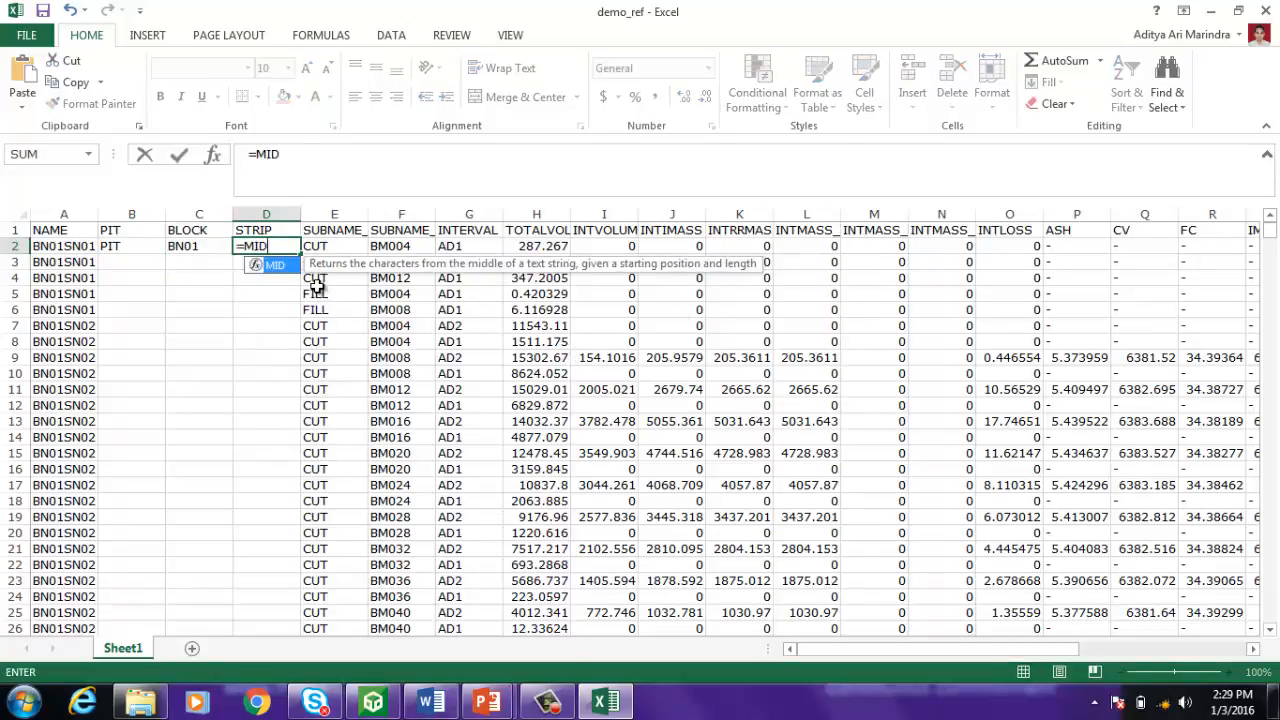
text((A2,)
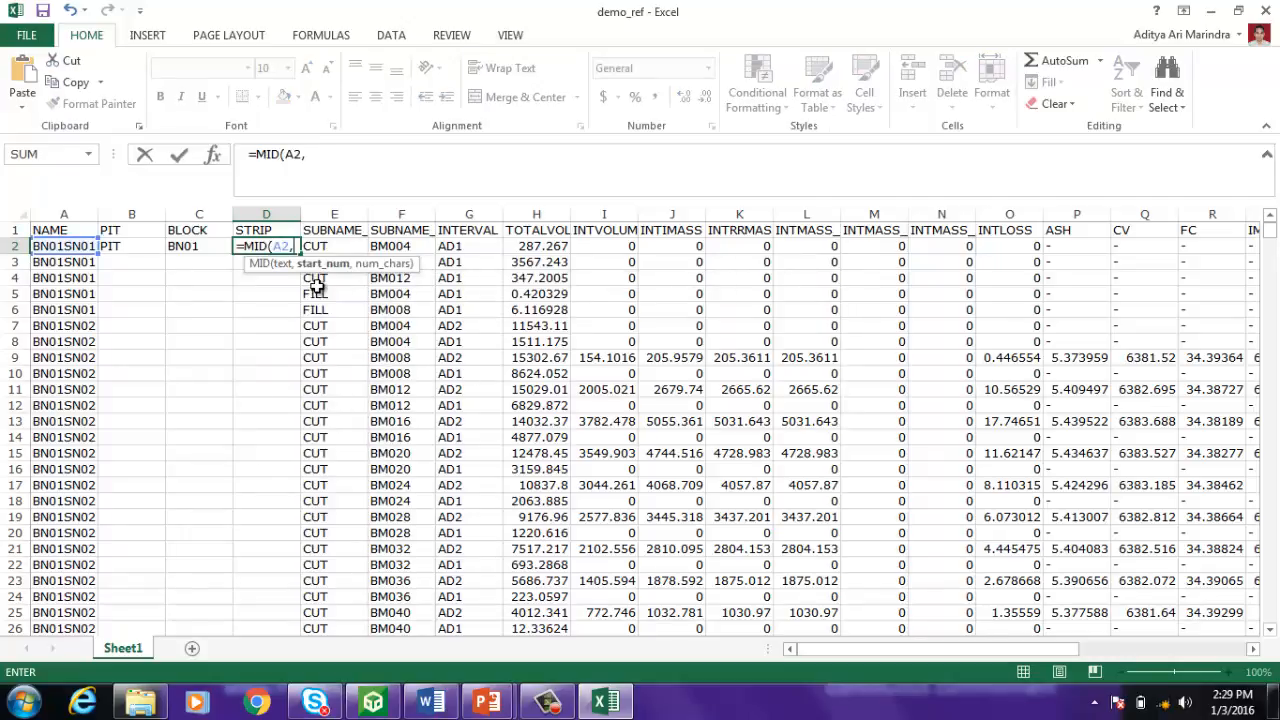
text(5,4)
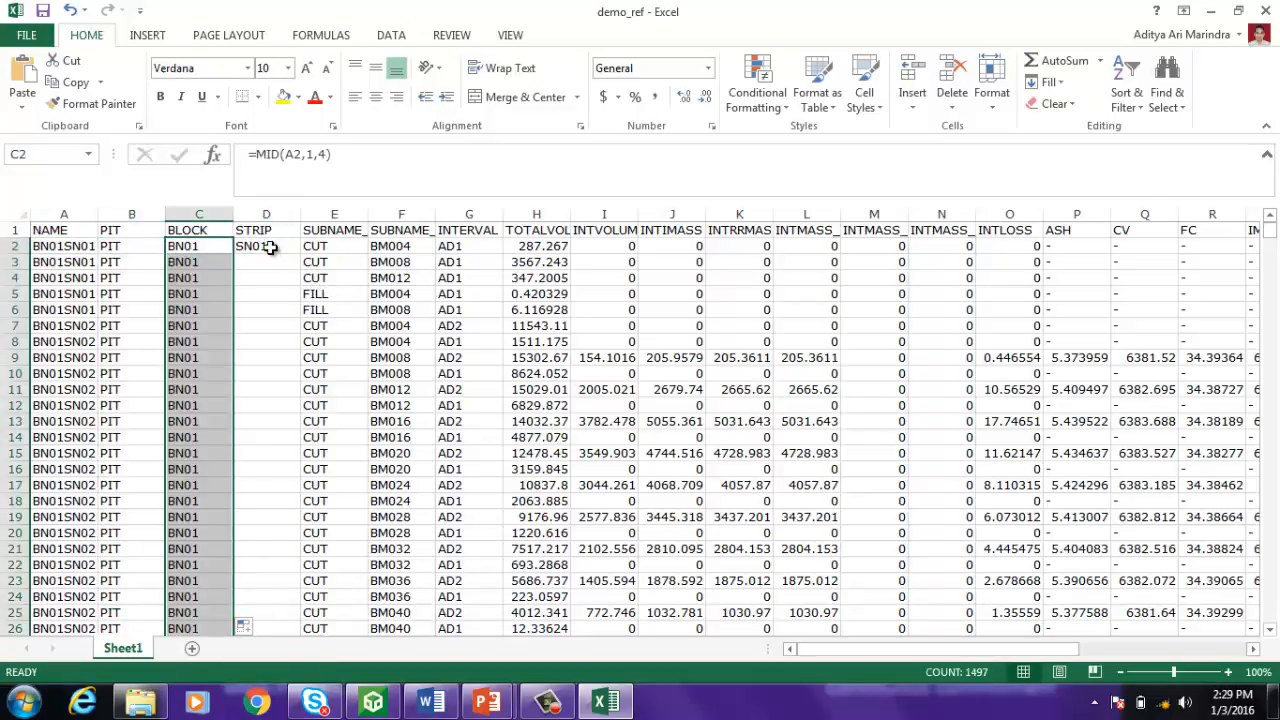
Fill STRIP down the column and retitle the SUBNAME column as BENCH
click(266, 246)
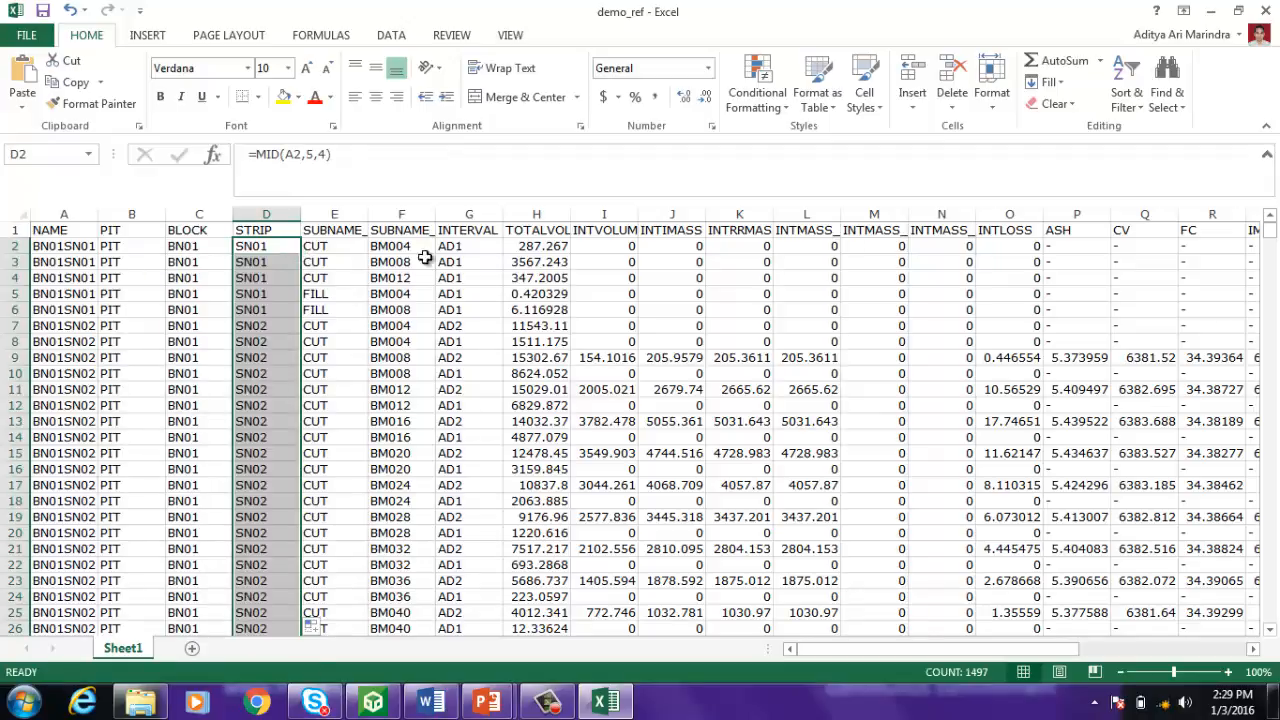
mouse_move(388, 312)
text(BENCH)
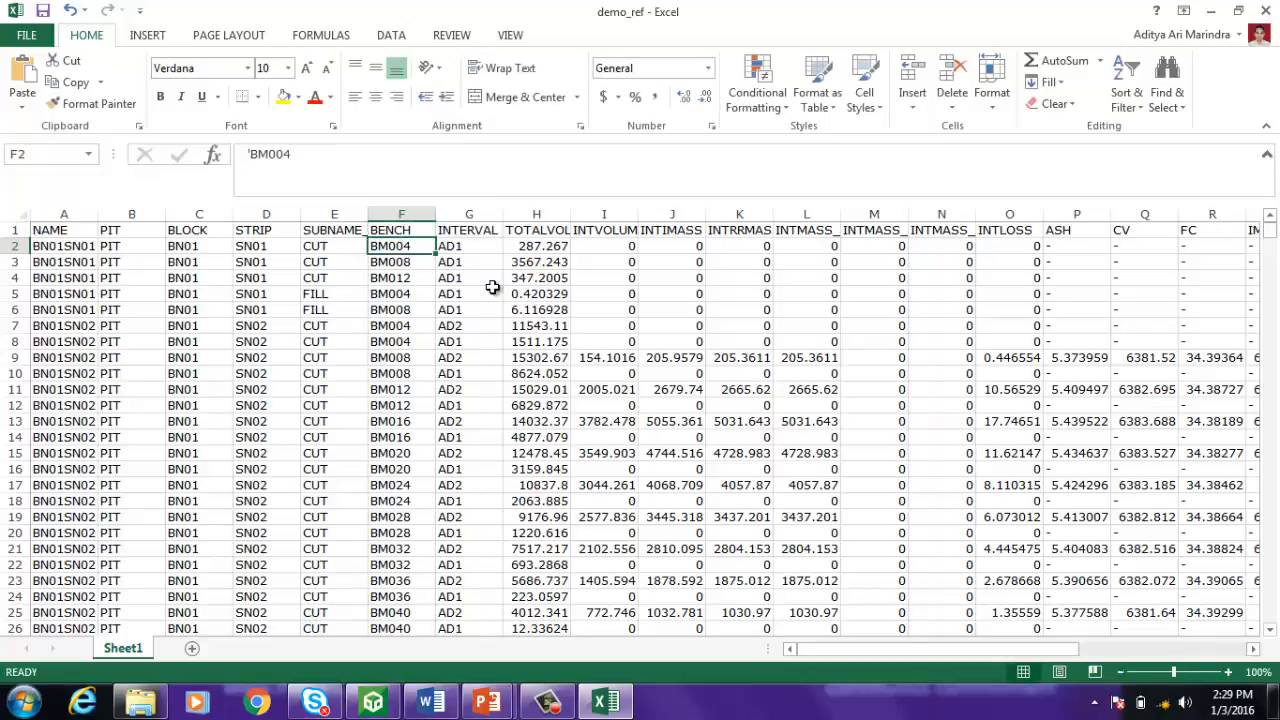
mouse_move(900, 660)
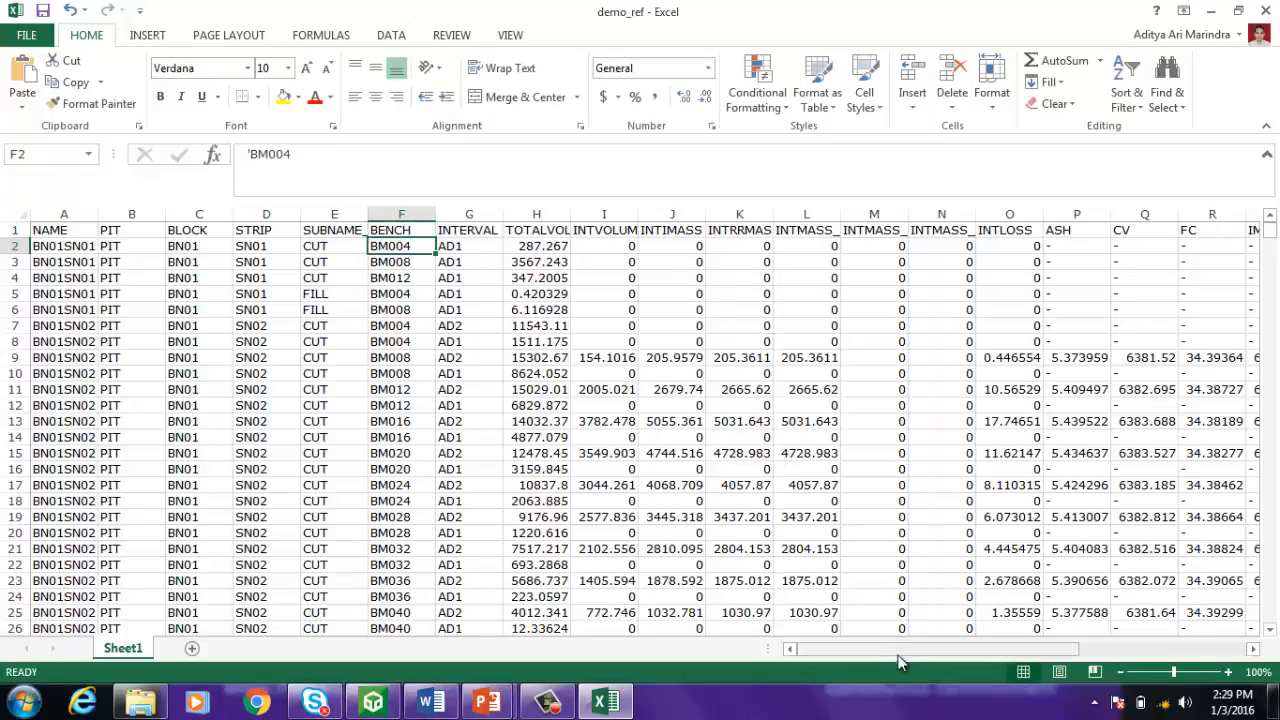
scroll(right, 3)
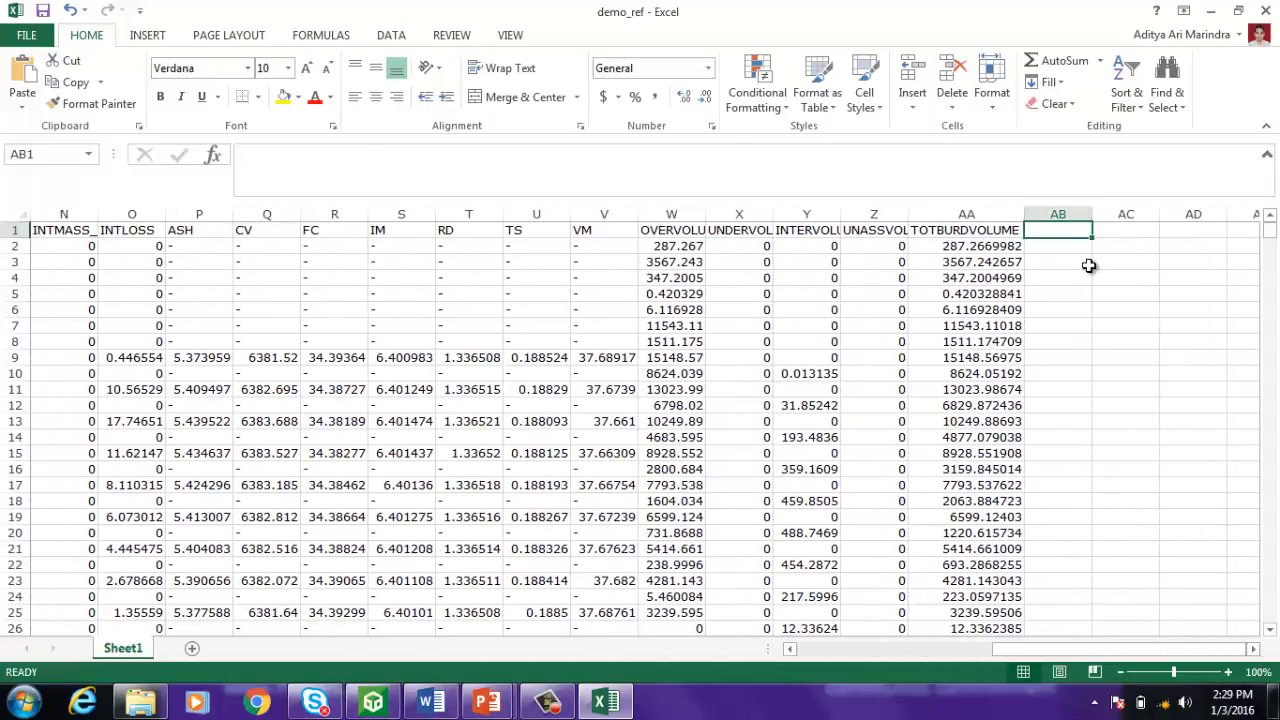
Add COAL MASS and WASTE VOLUME headers in AB1 and AC1
text(COAL MA)
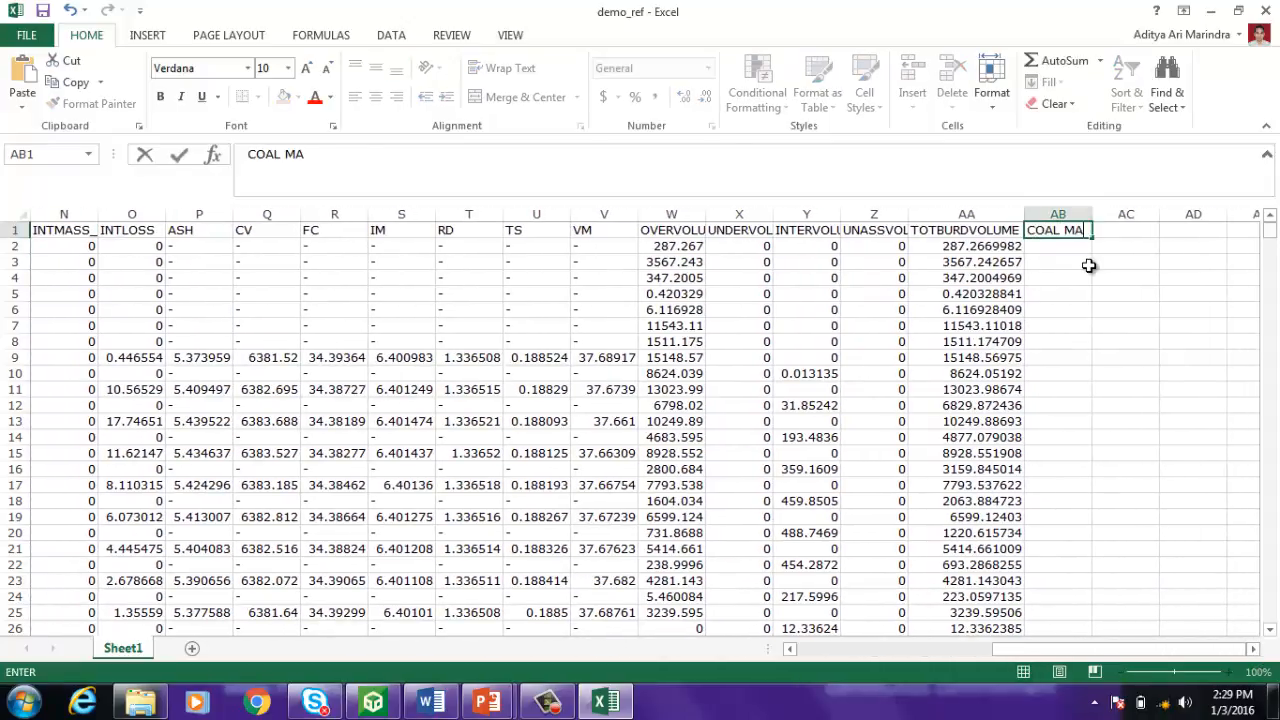
text(WASTE VOLUME)
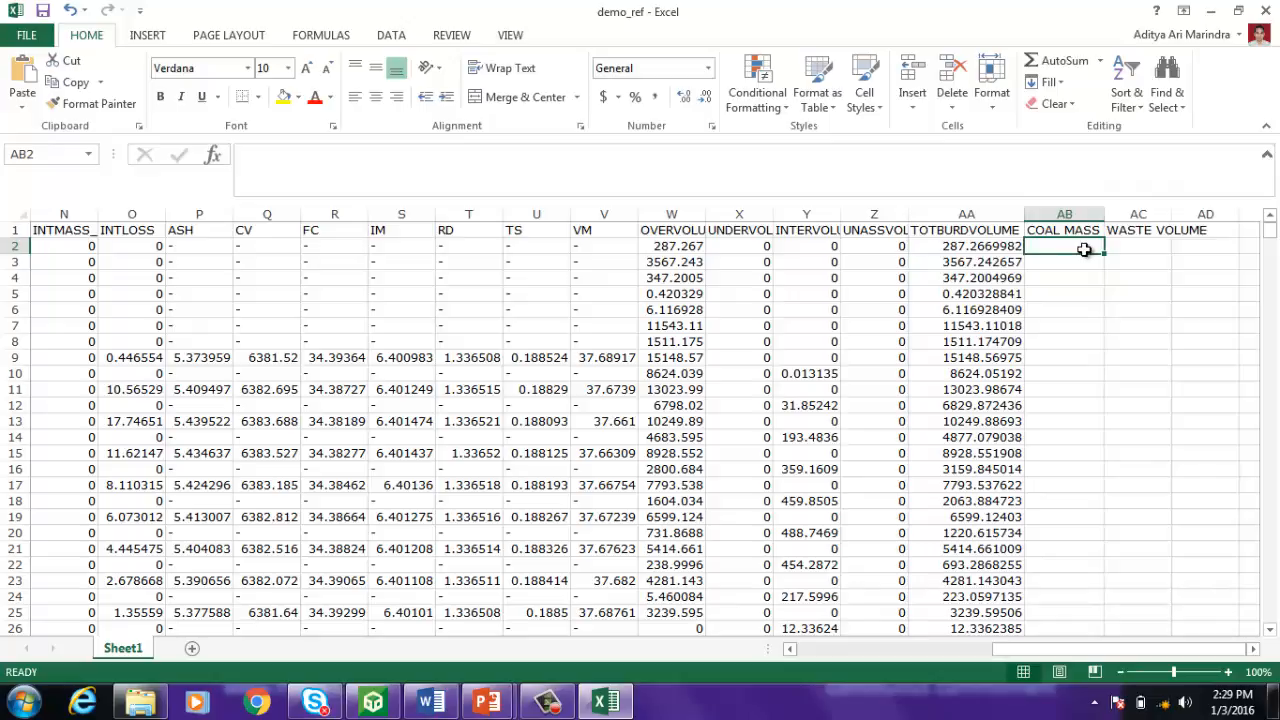
Enter =K2 in AB2 linking COAL MASS to INTRMASS and fill it down the column
text(=)
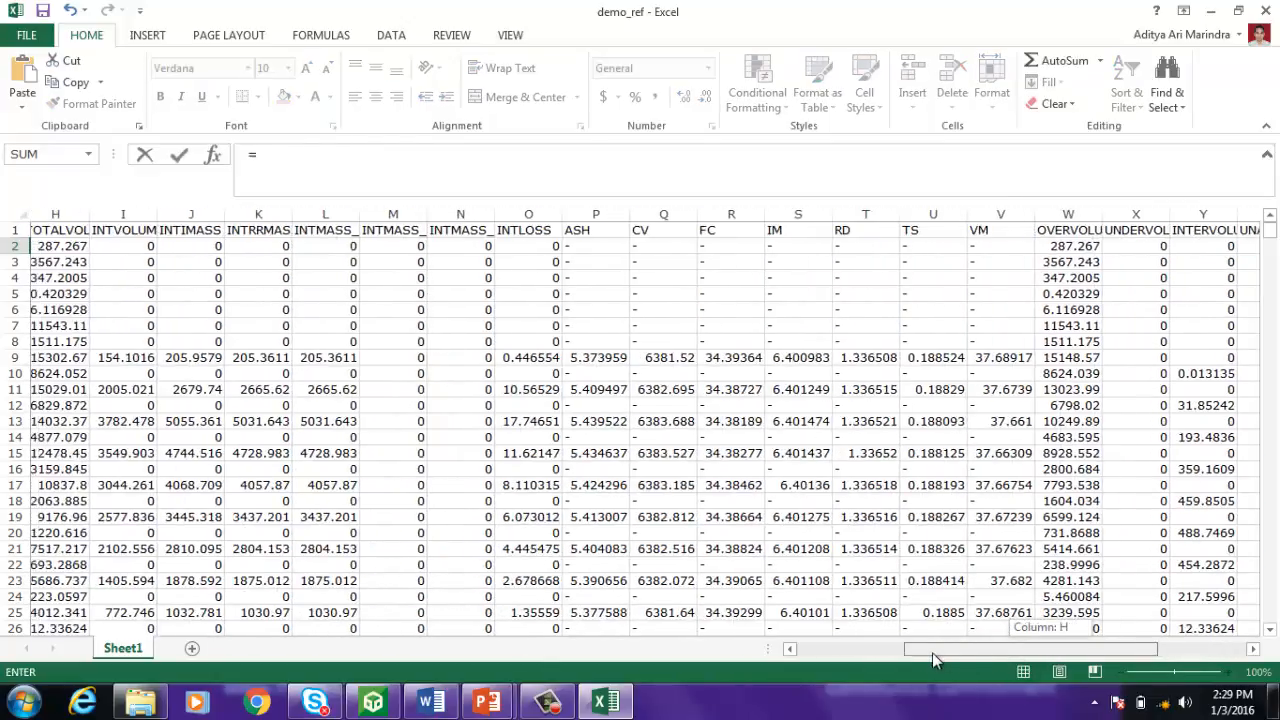
scroll(left, 3)
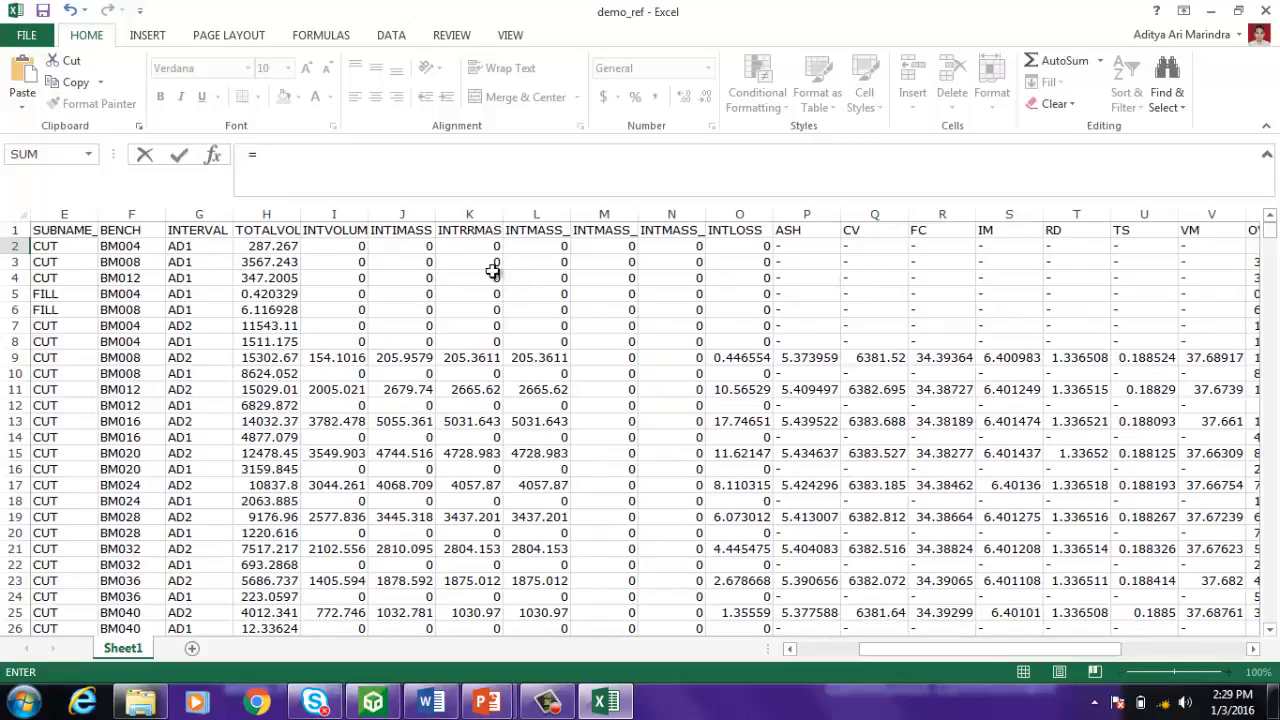
click(468, 246)
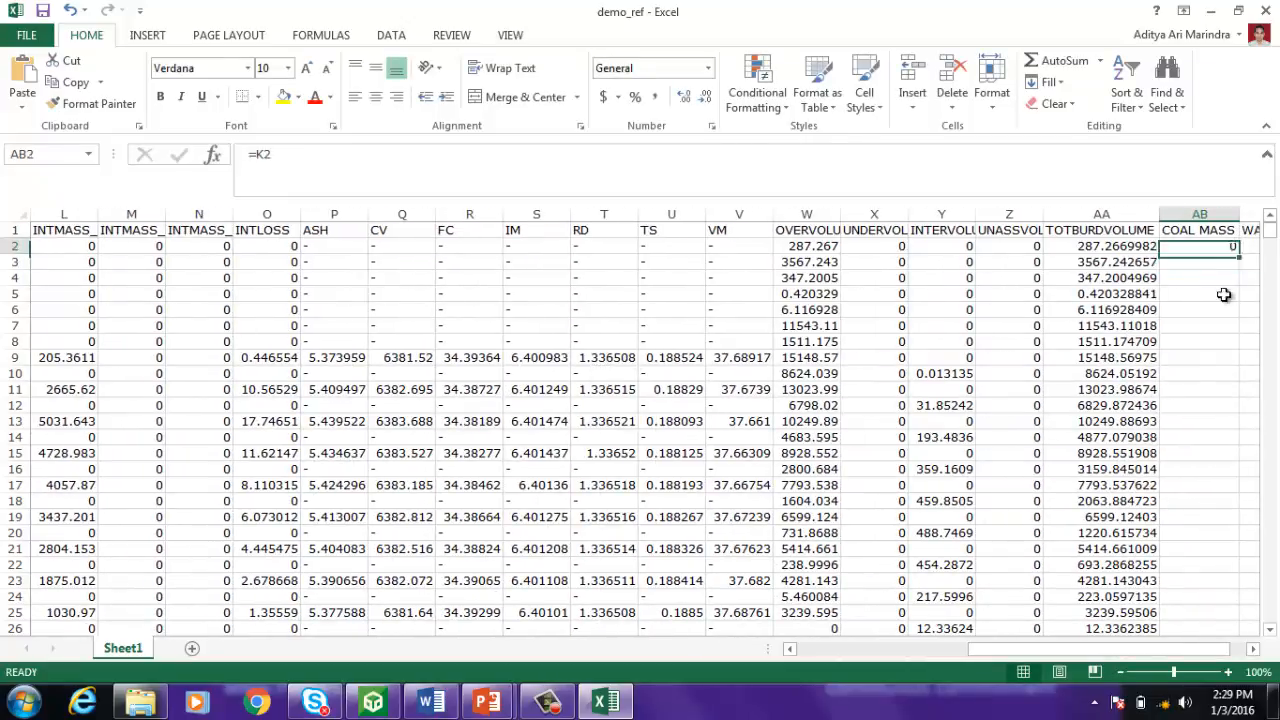
click(1200, 230)
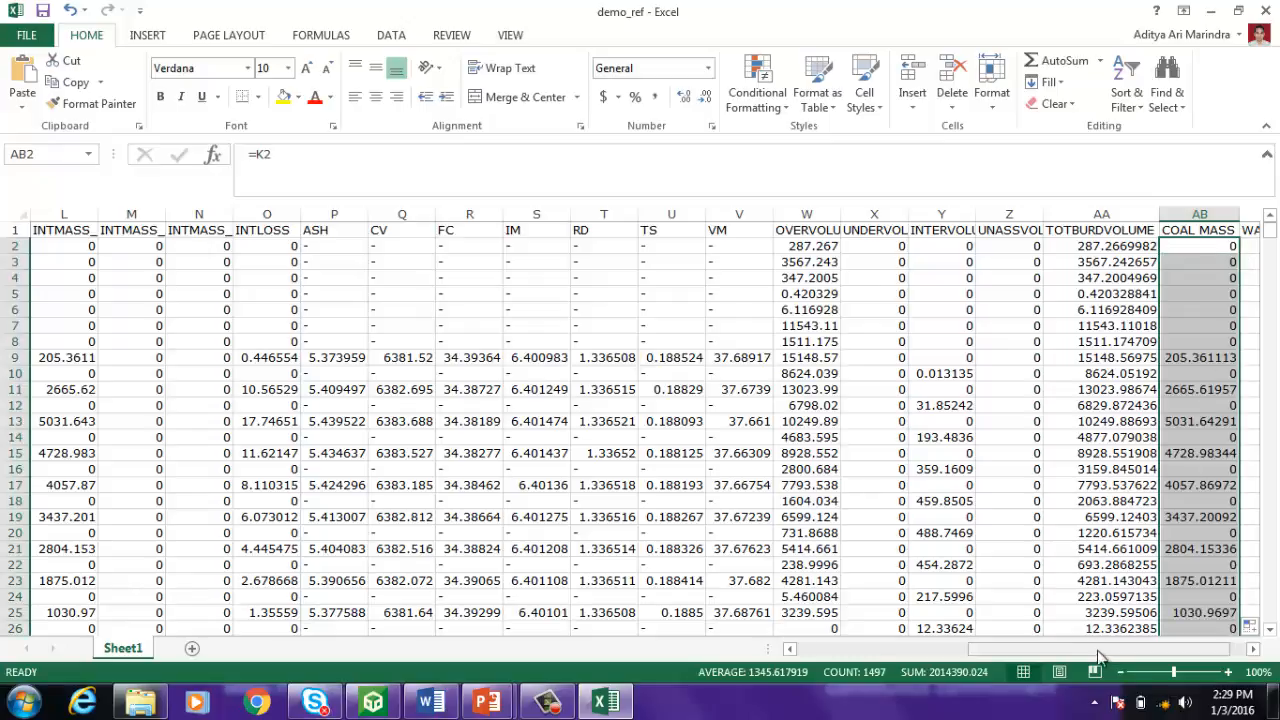
scroll(right, 3)
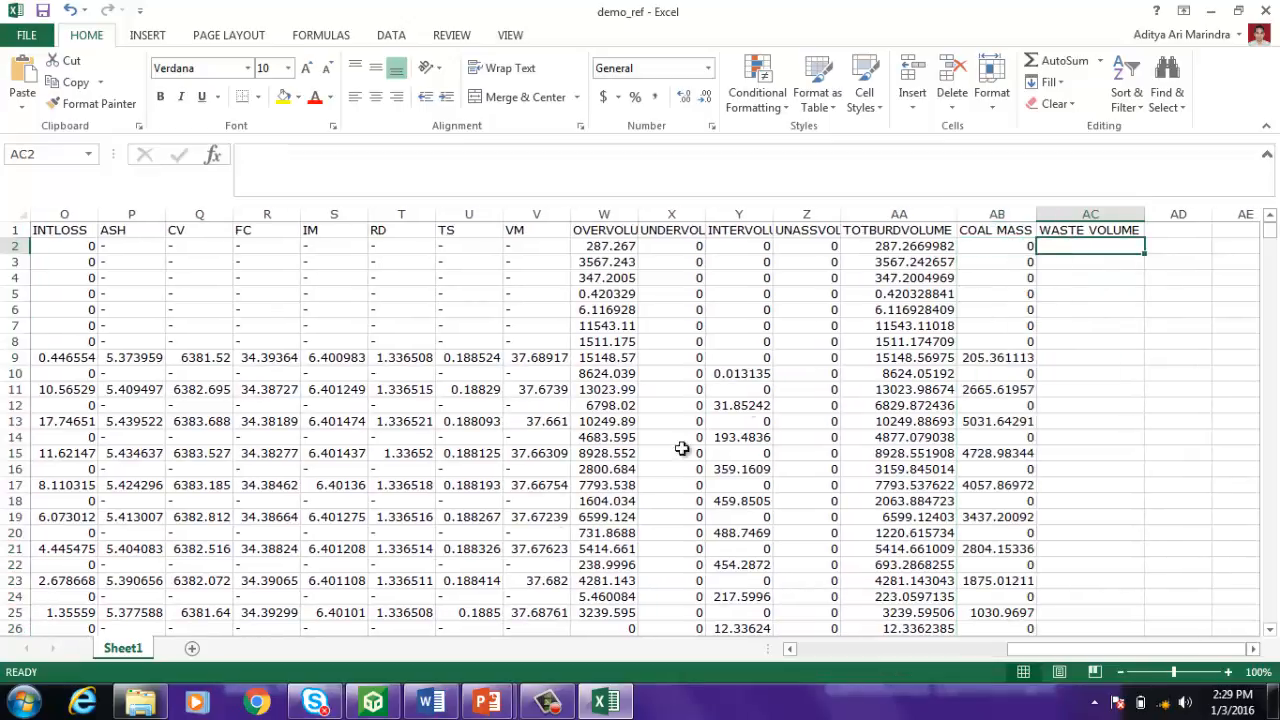
Copy the waste-volume IF formula from the Formula Waste document
click(428, 700)
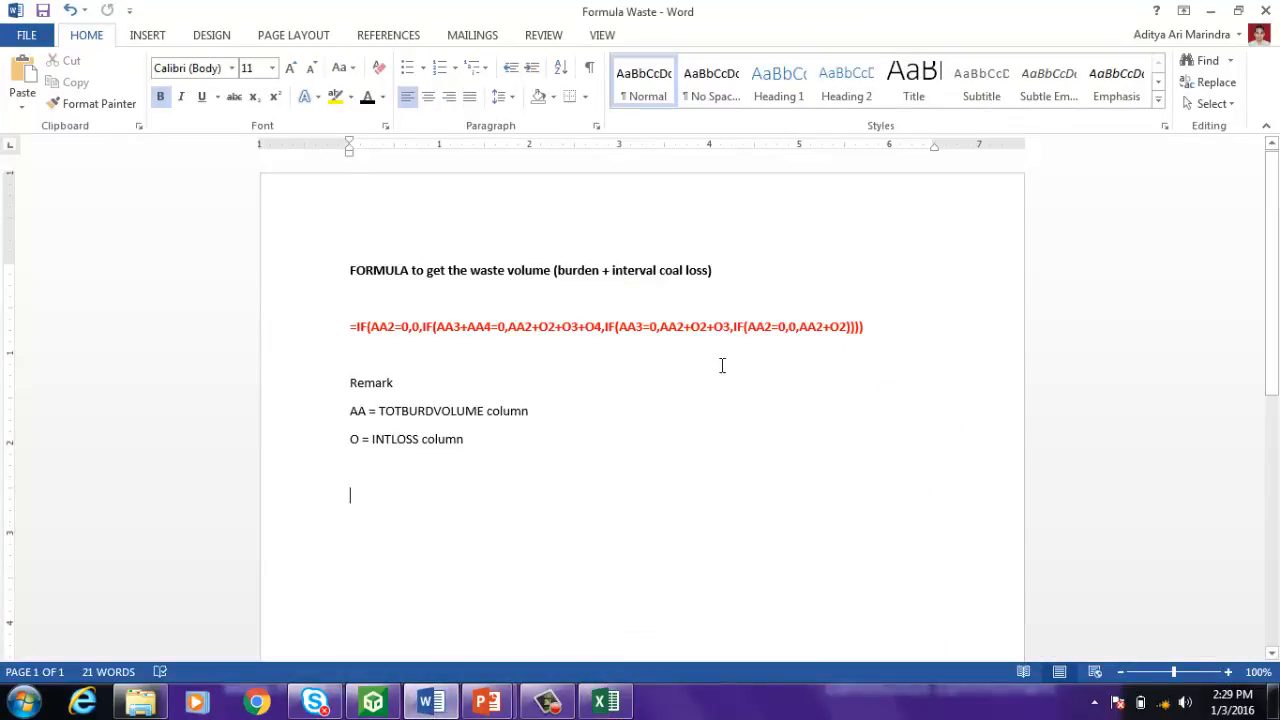
mouse_move(788, 374)
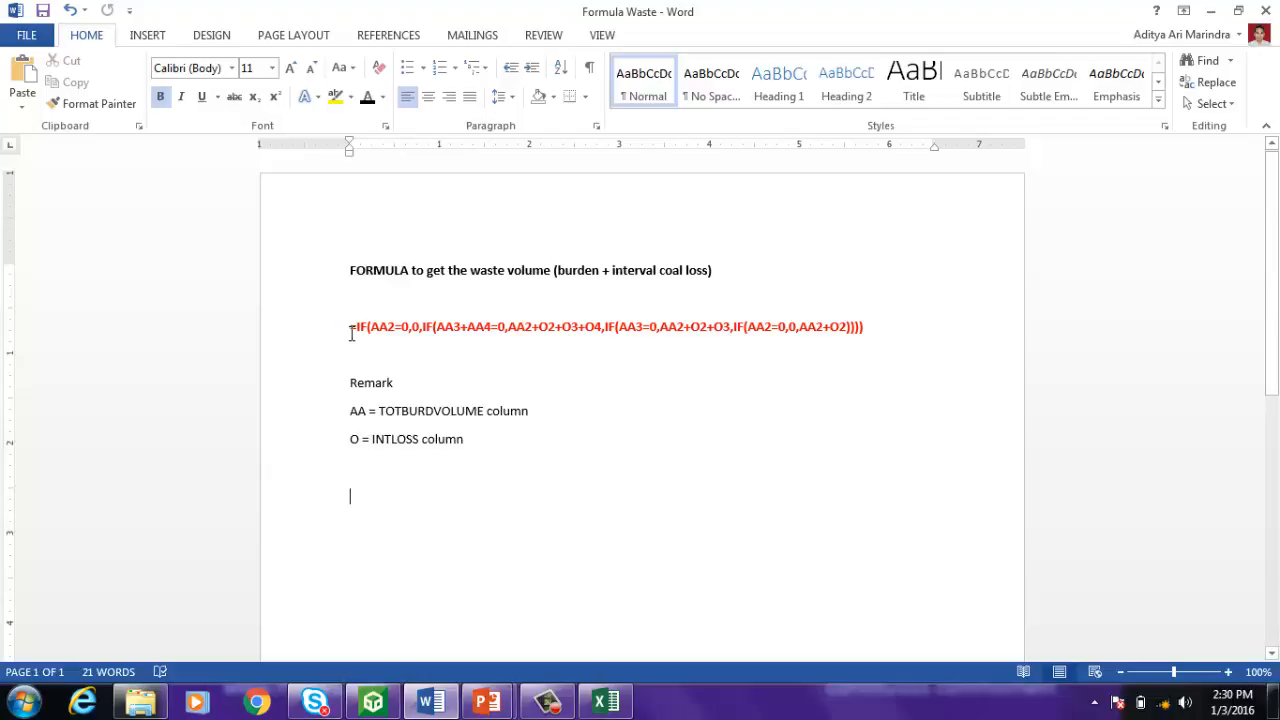
drag(352, 326, 870, 326)
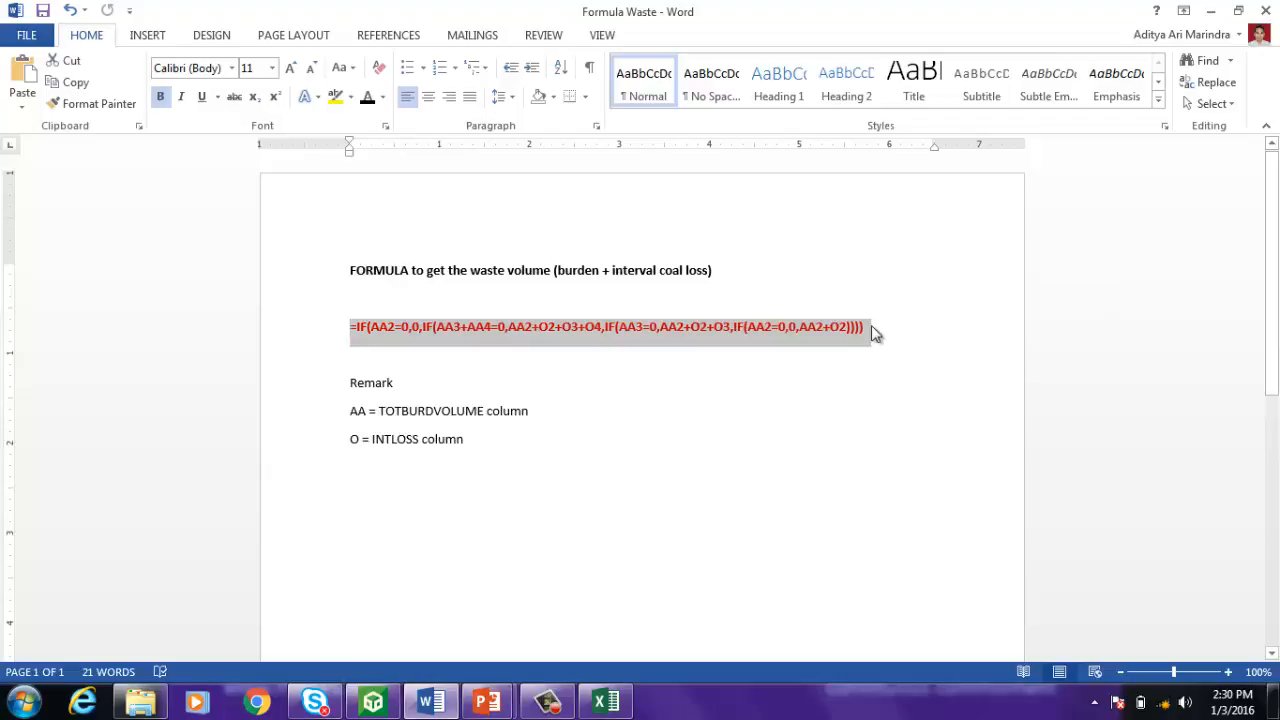
click(604, 700)
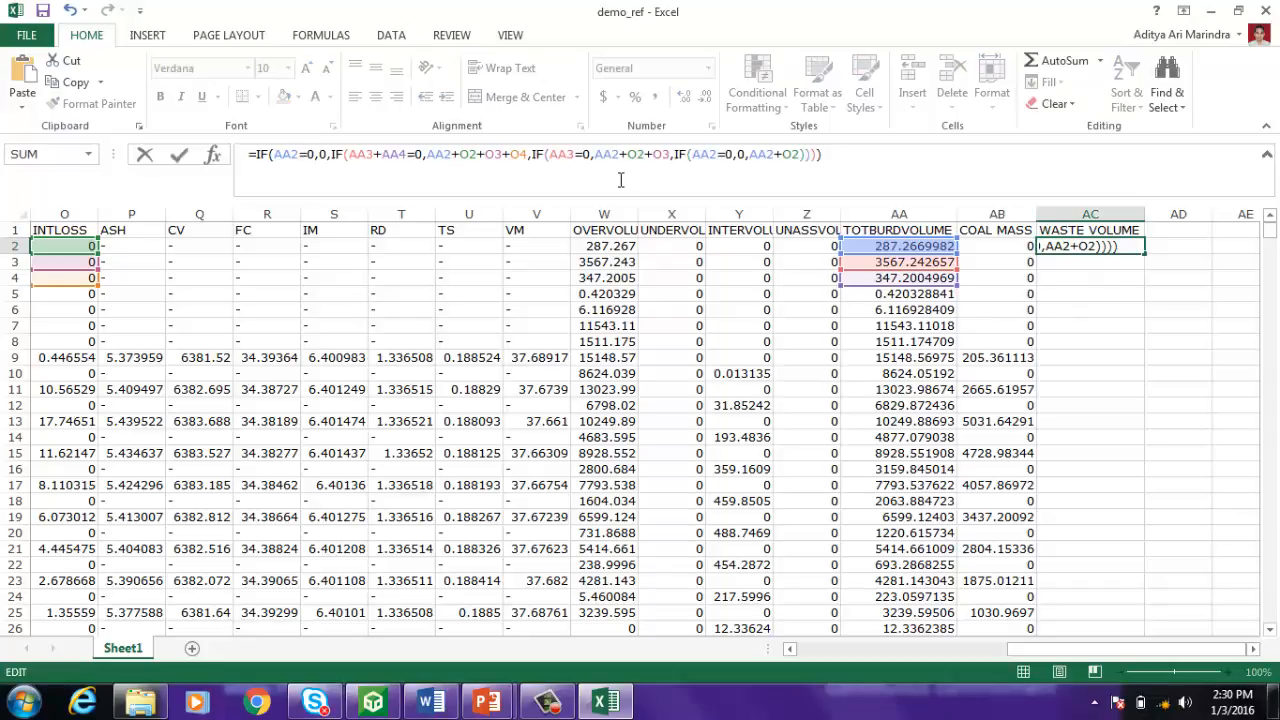
Confirm the pasted IF formula in AC2 and fill WASTE VOLUME down every row
key(Enter)
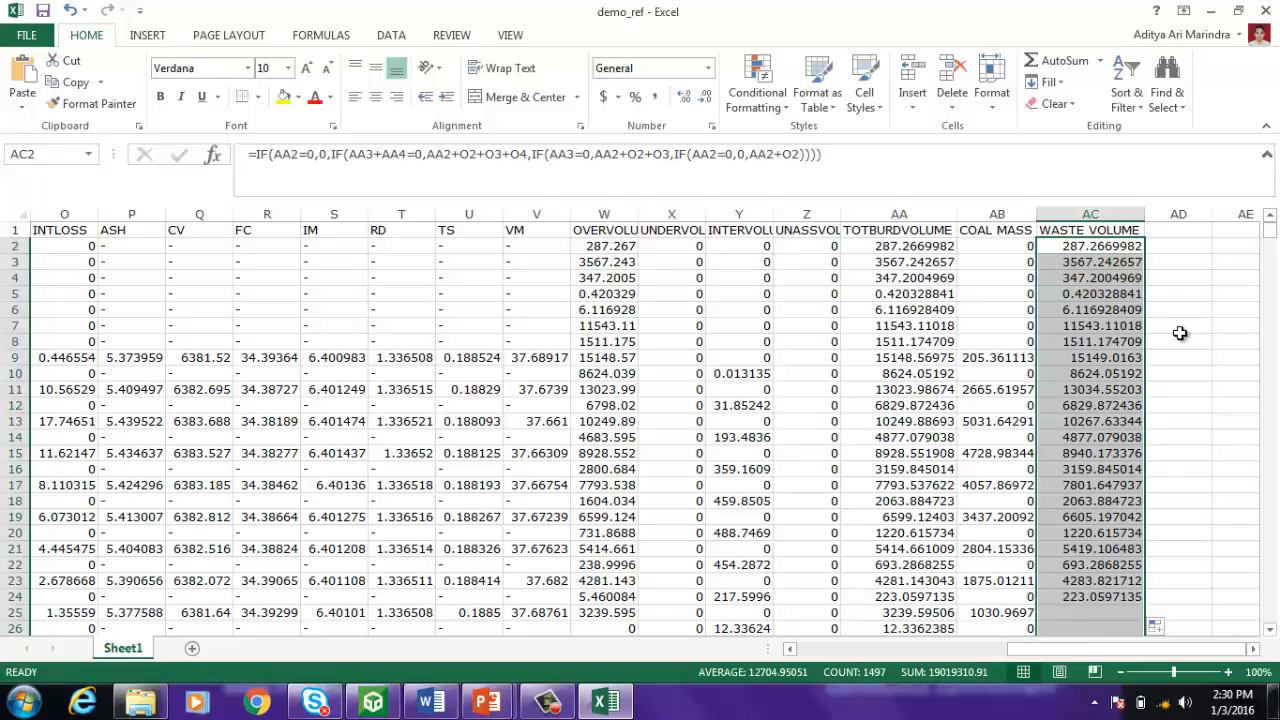
scroll(down, 3)
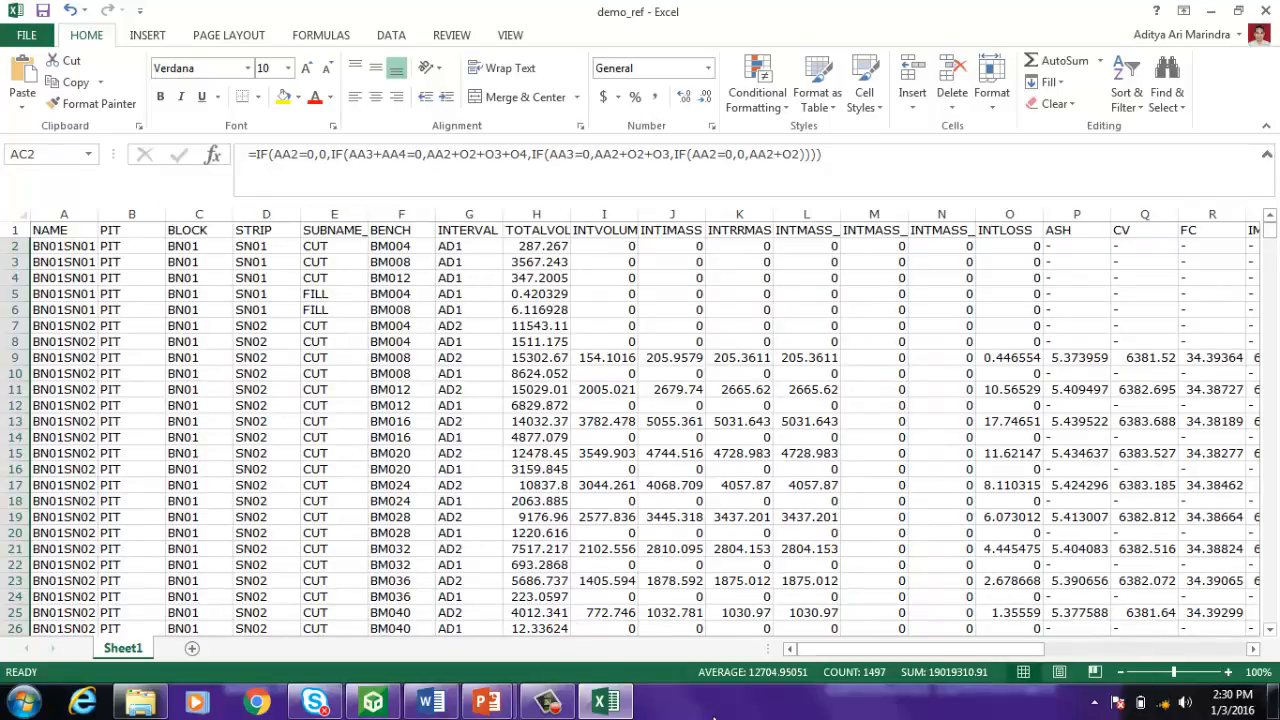
scroll(right, 3)
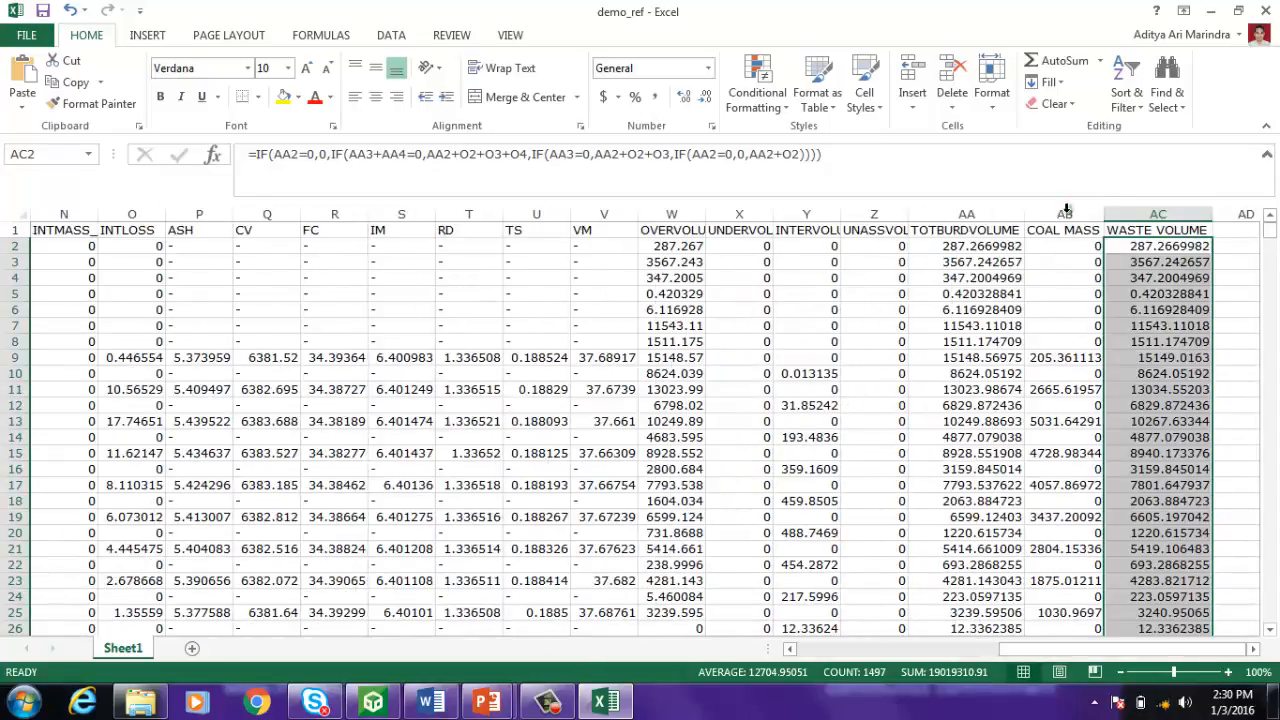
mouse_move(332, 300)
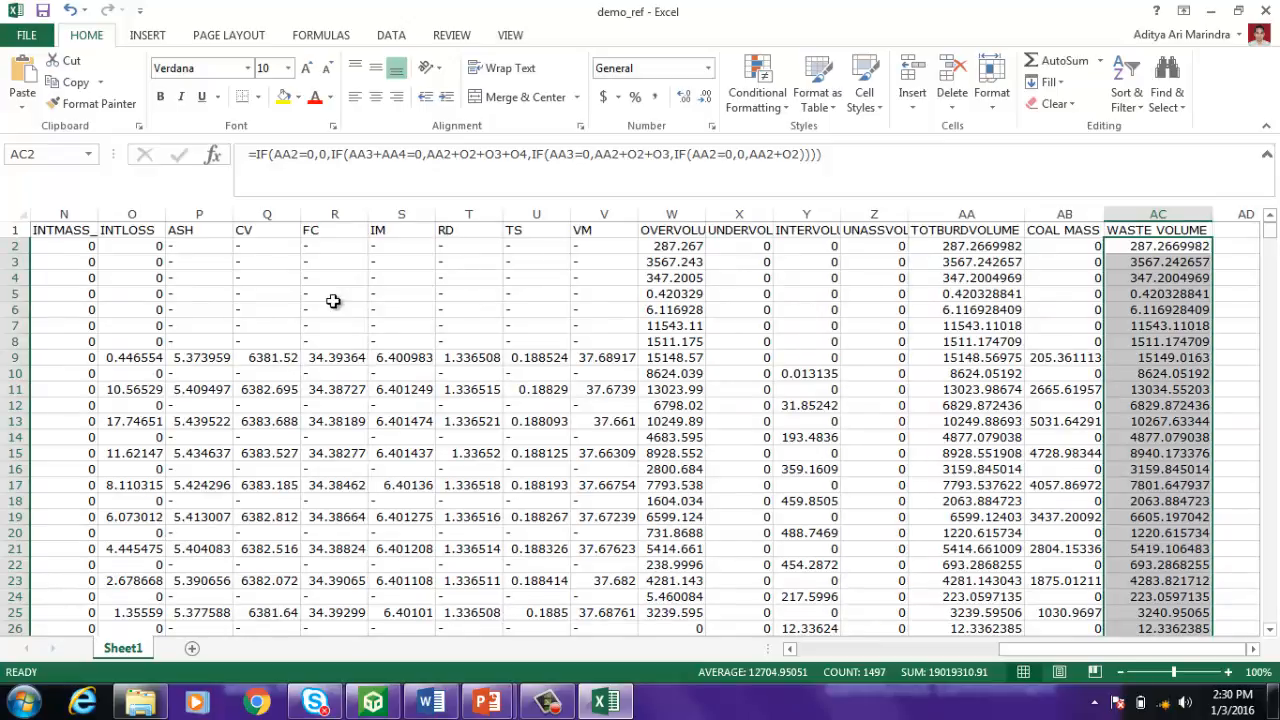